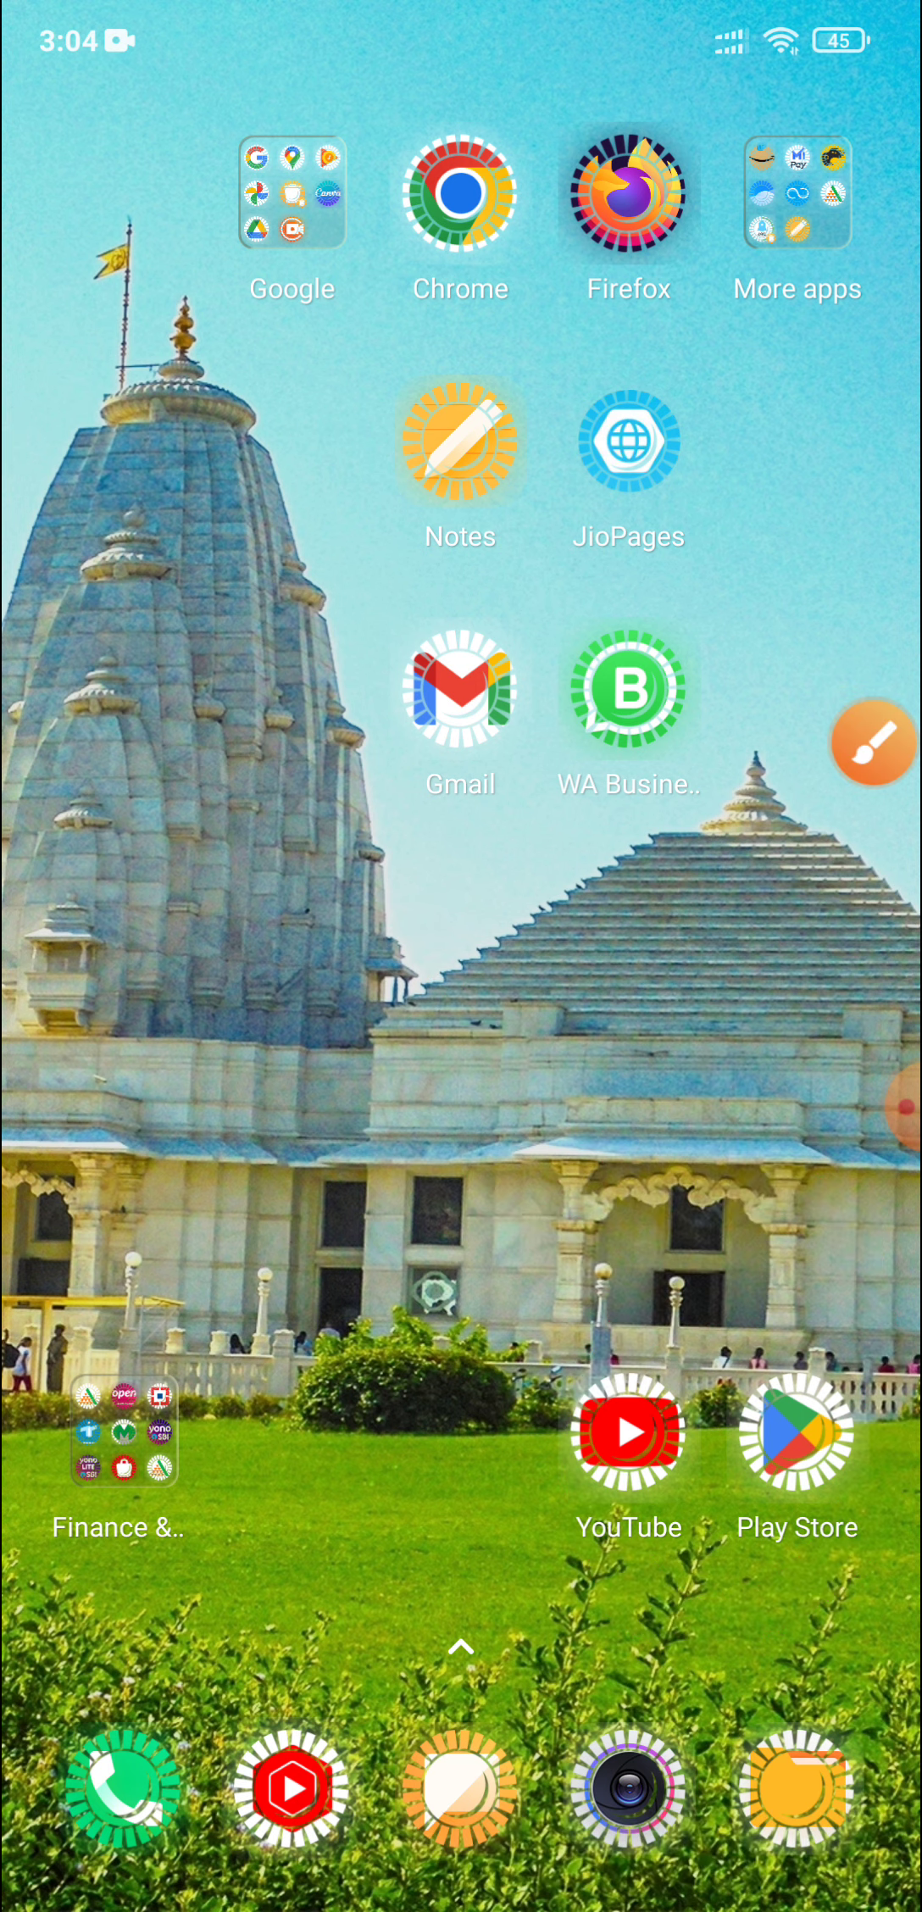
- Search Google Play Store for the Python IDE Mobile Editor app listing
left_click(797, 1432)
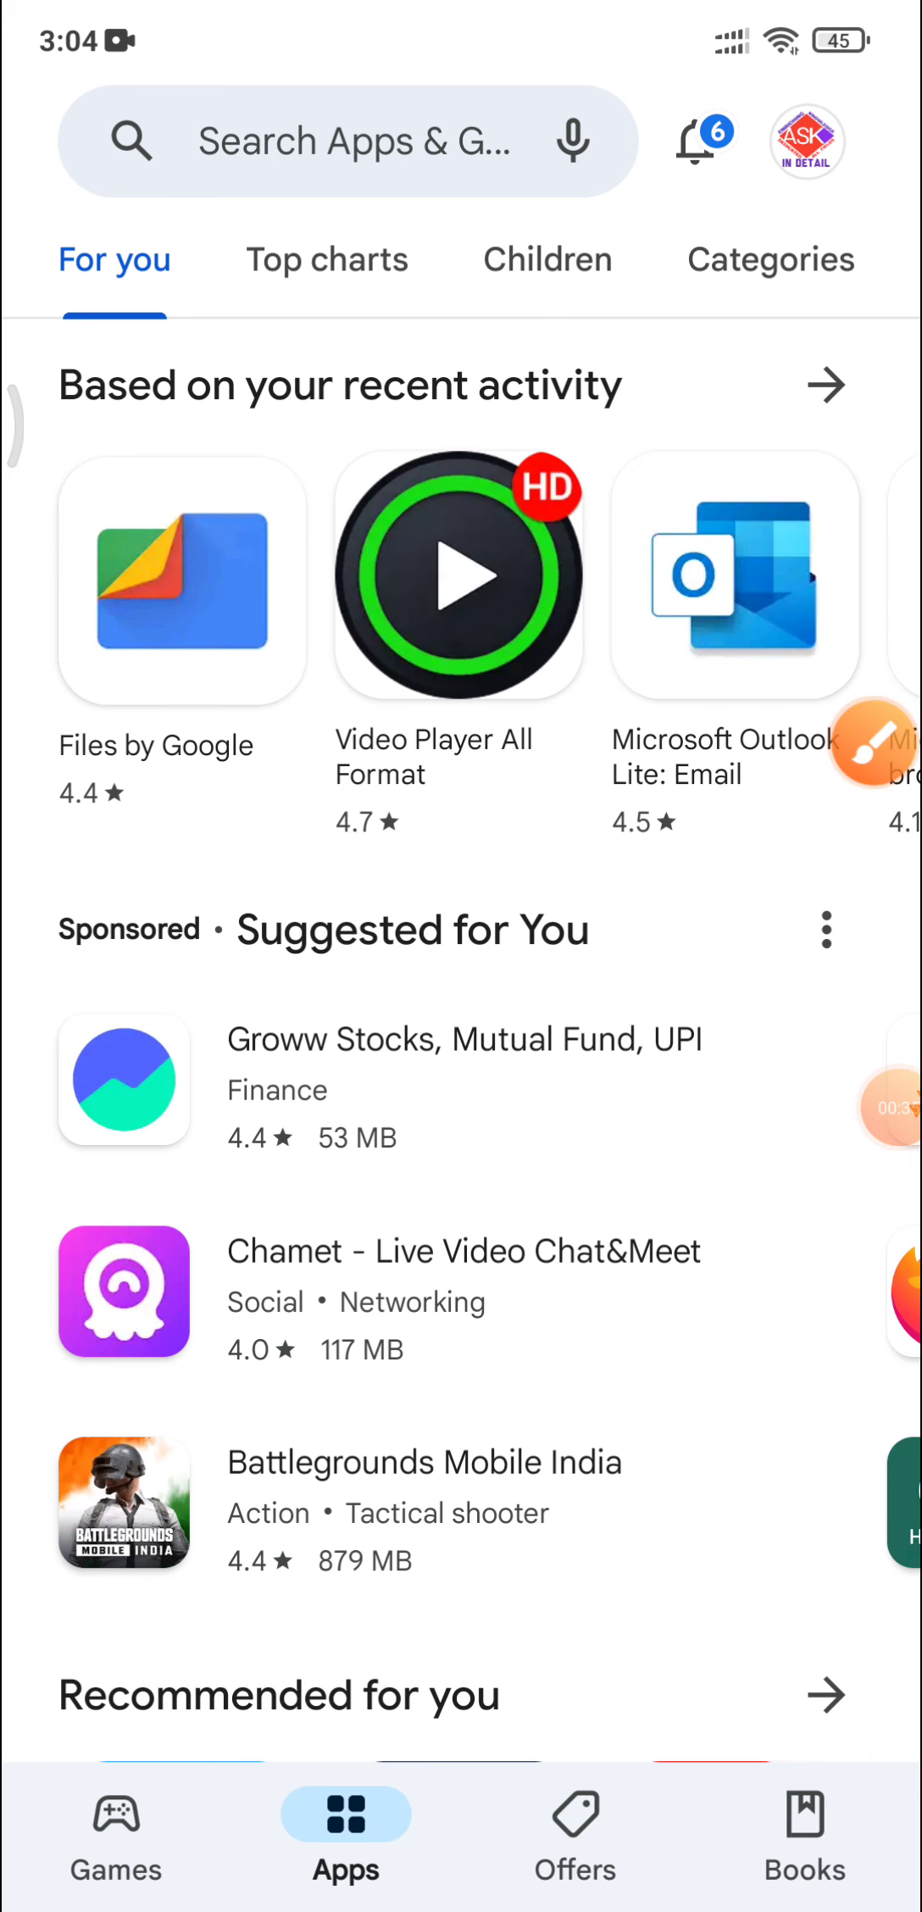
left_click(366, 140)
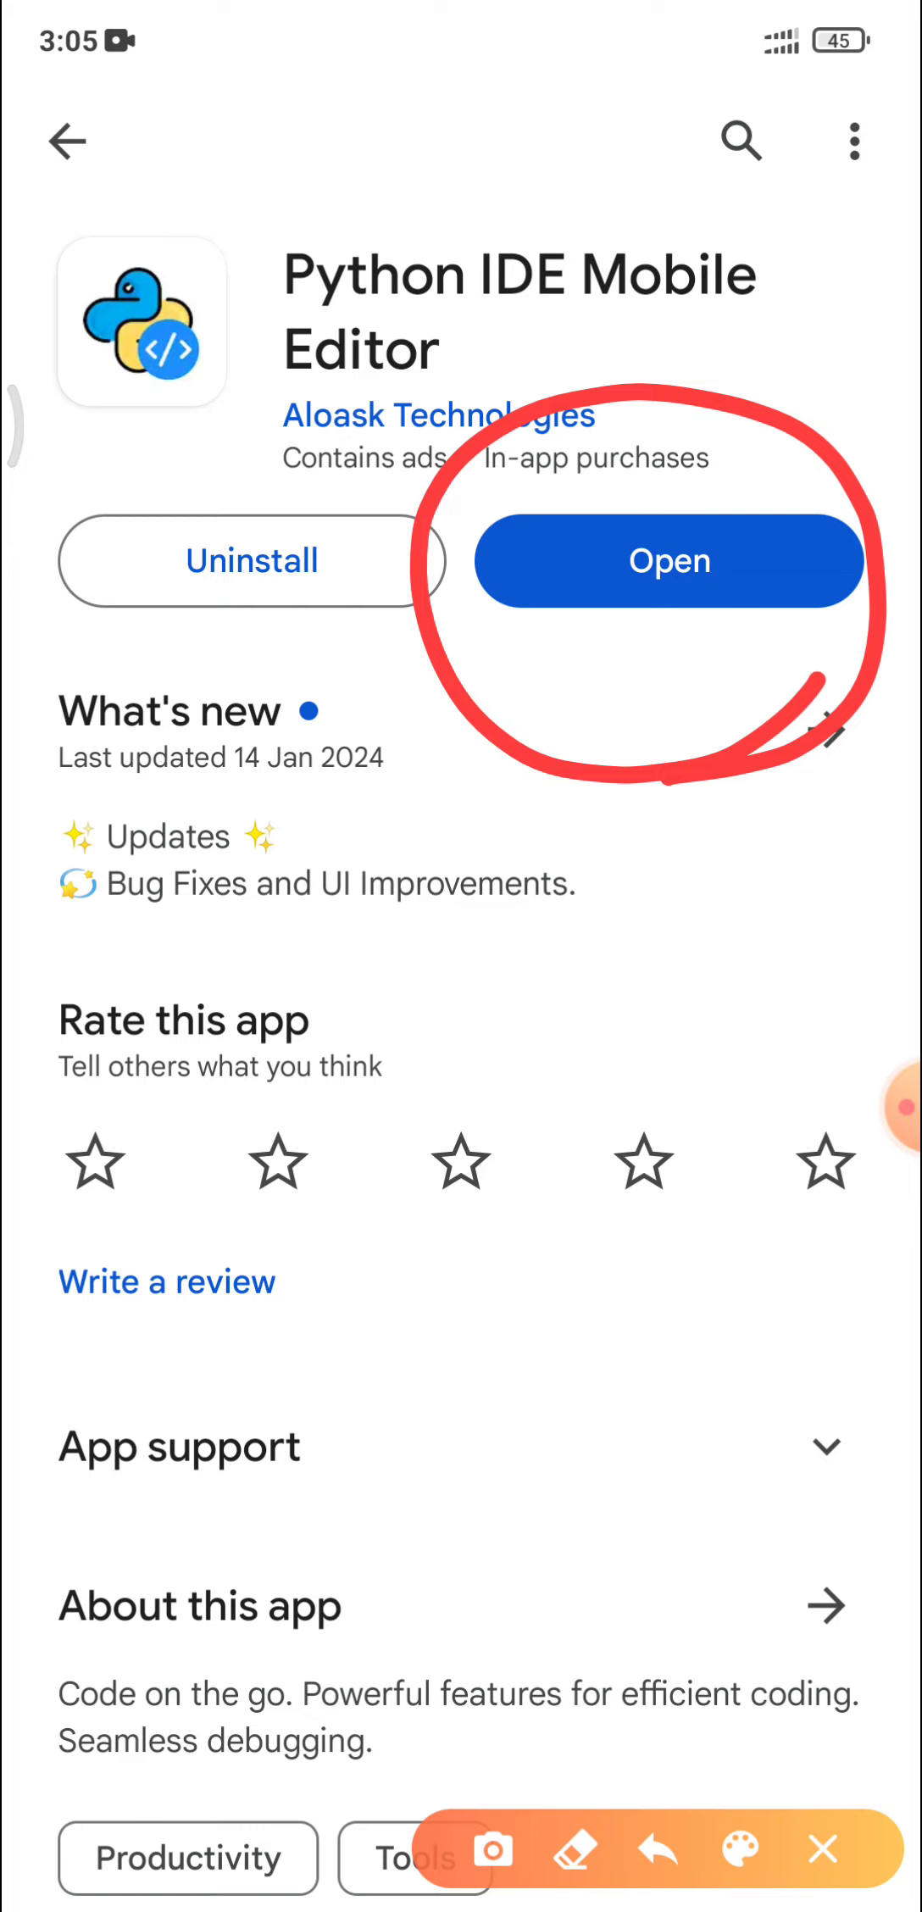
- Launch Python IDE Mobile Editor and go to Code Projects to create a project
left_click(668, 561)
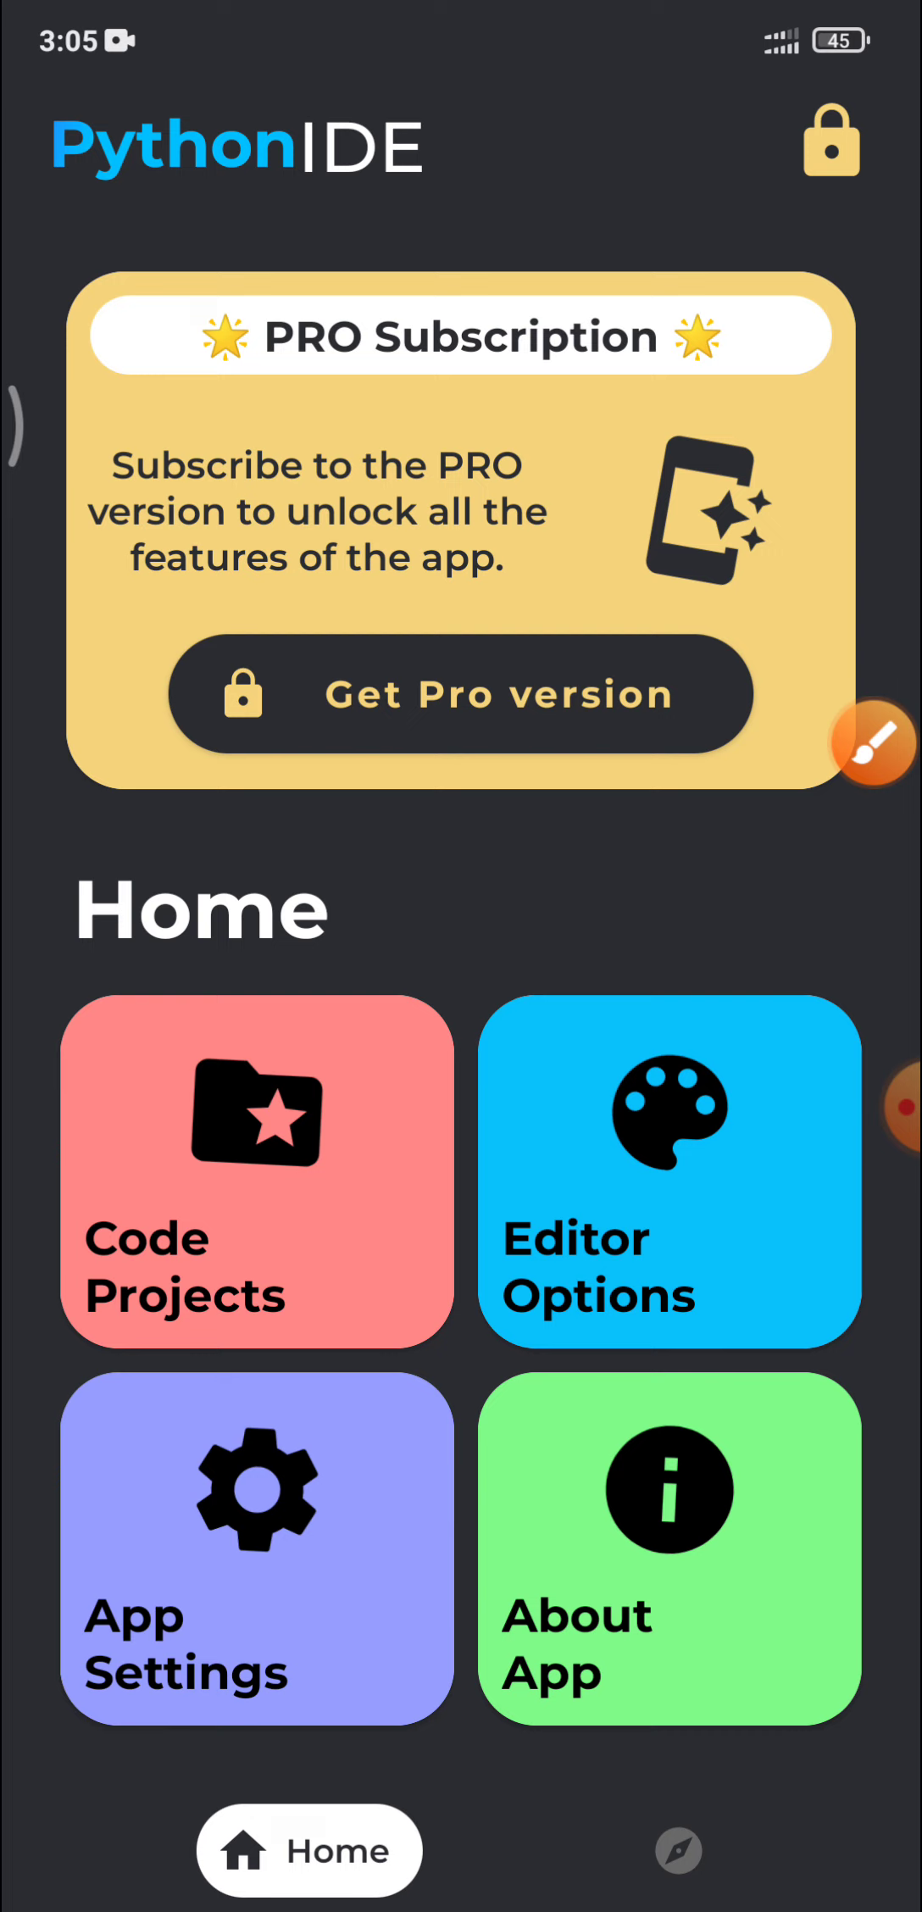
left_click(256, 1171)
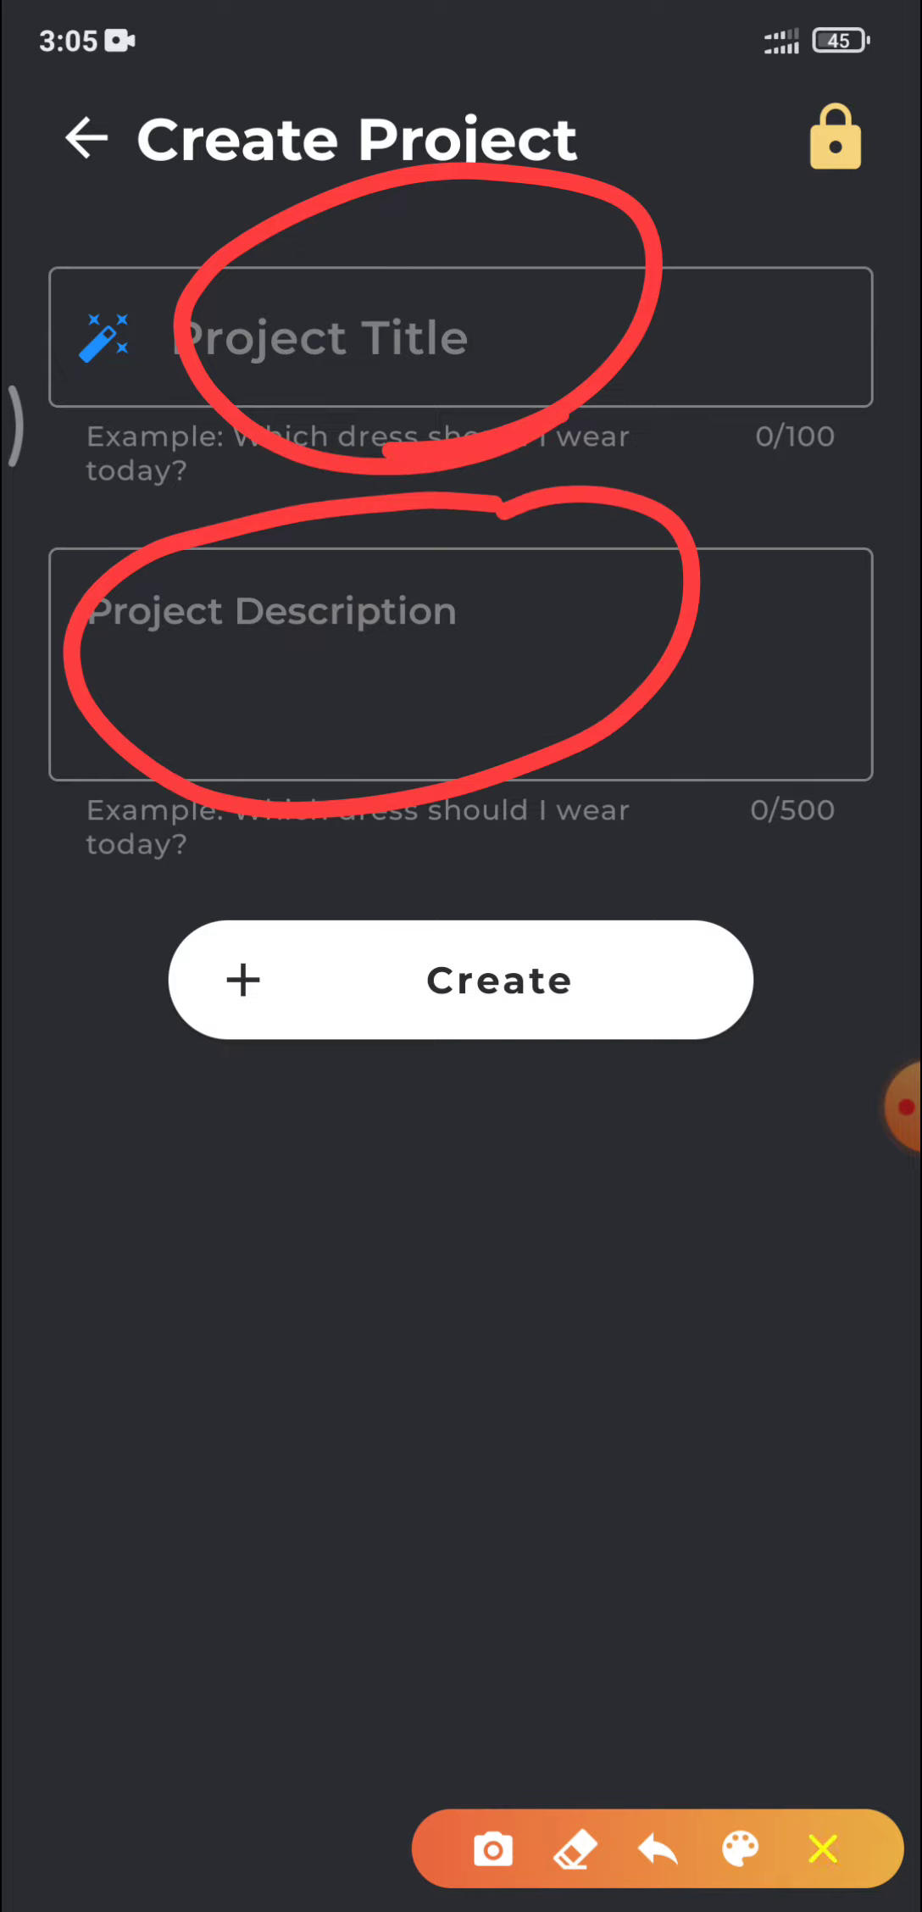
- Fill in project title 'Sample code' and description 'Input from user' for the new project
left_click(461, 338)
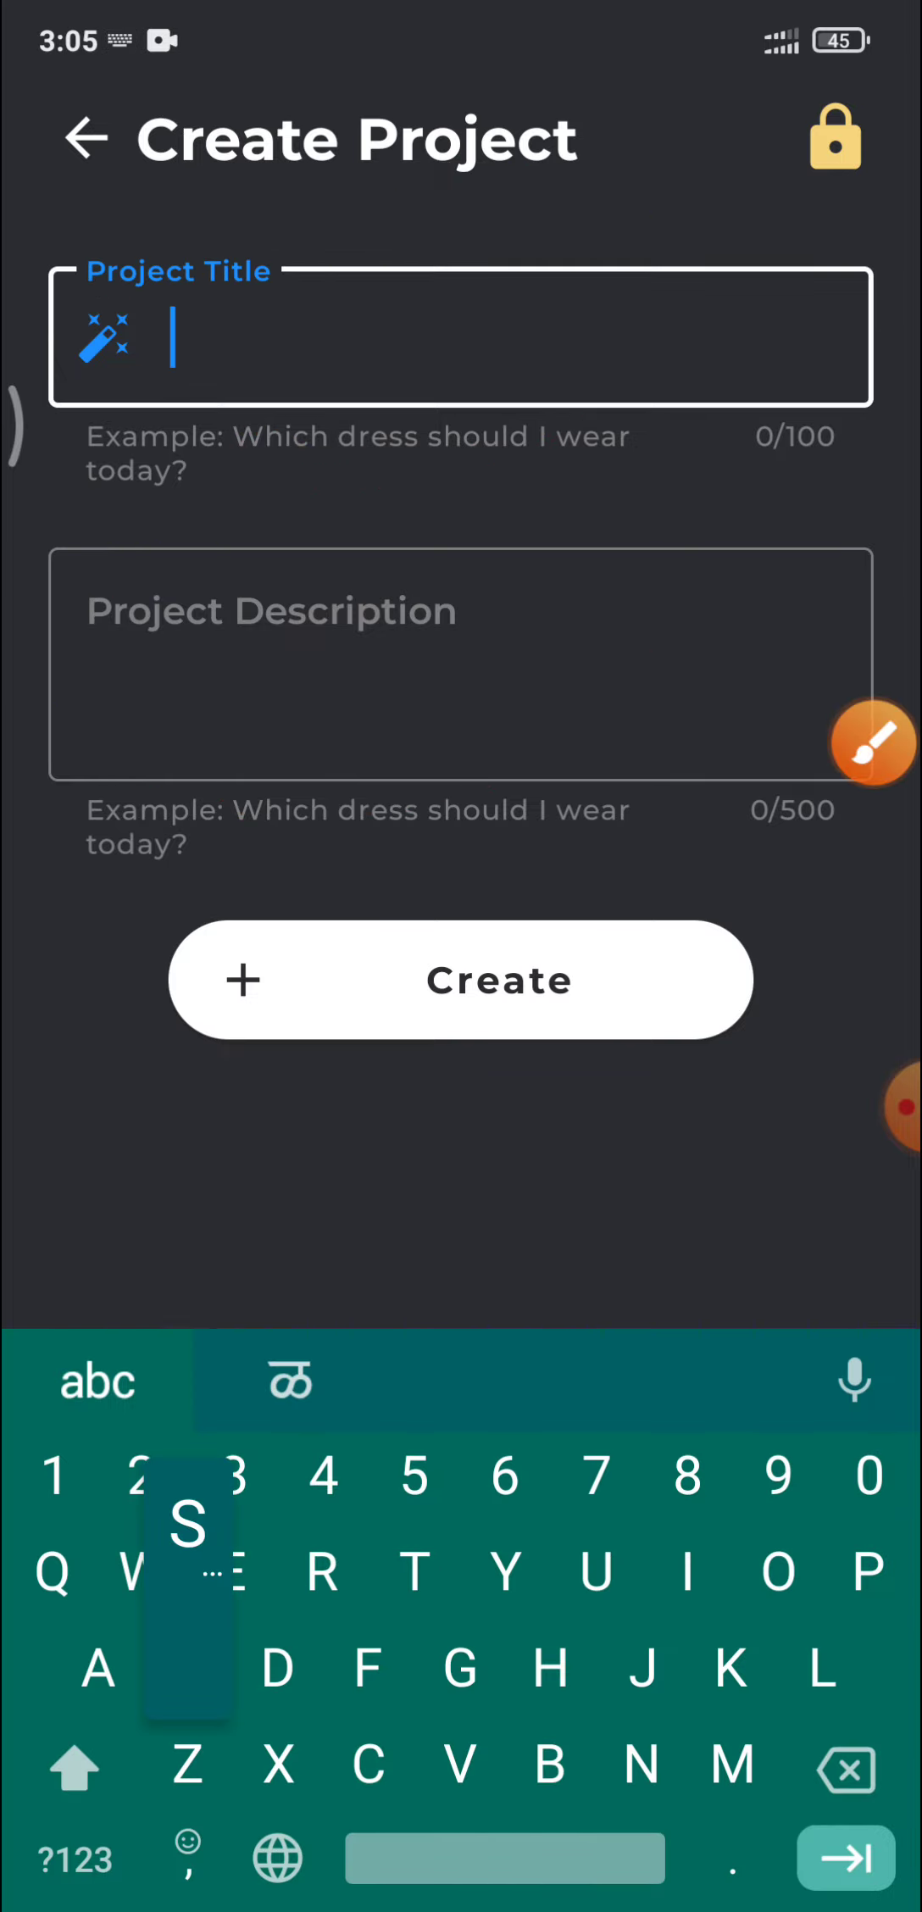
type("Sapphire")
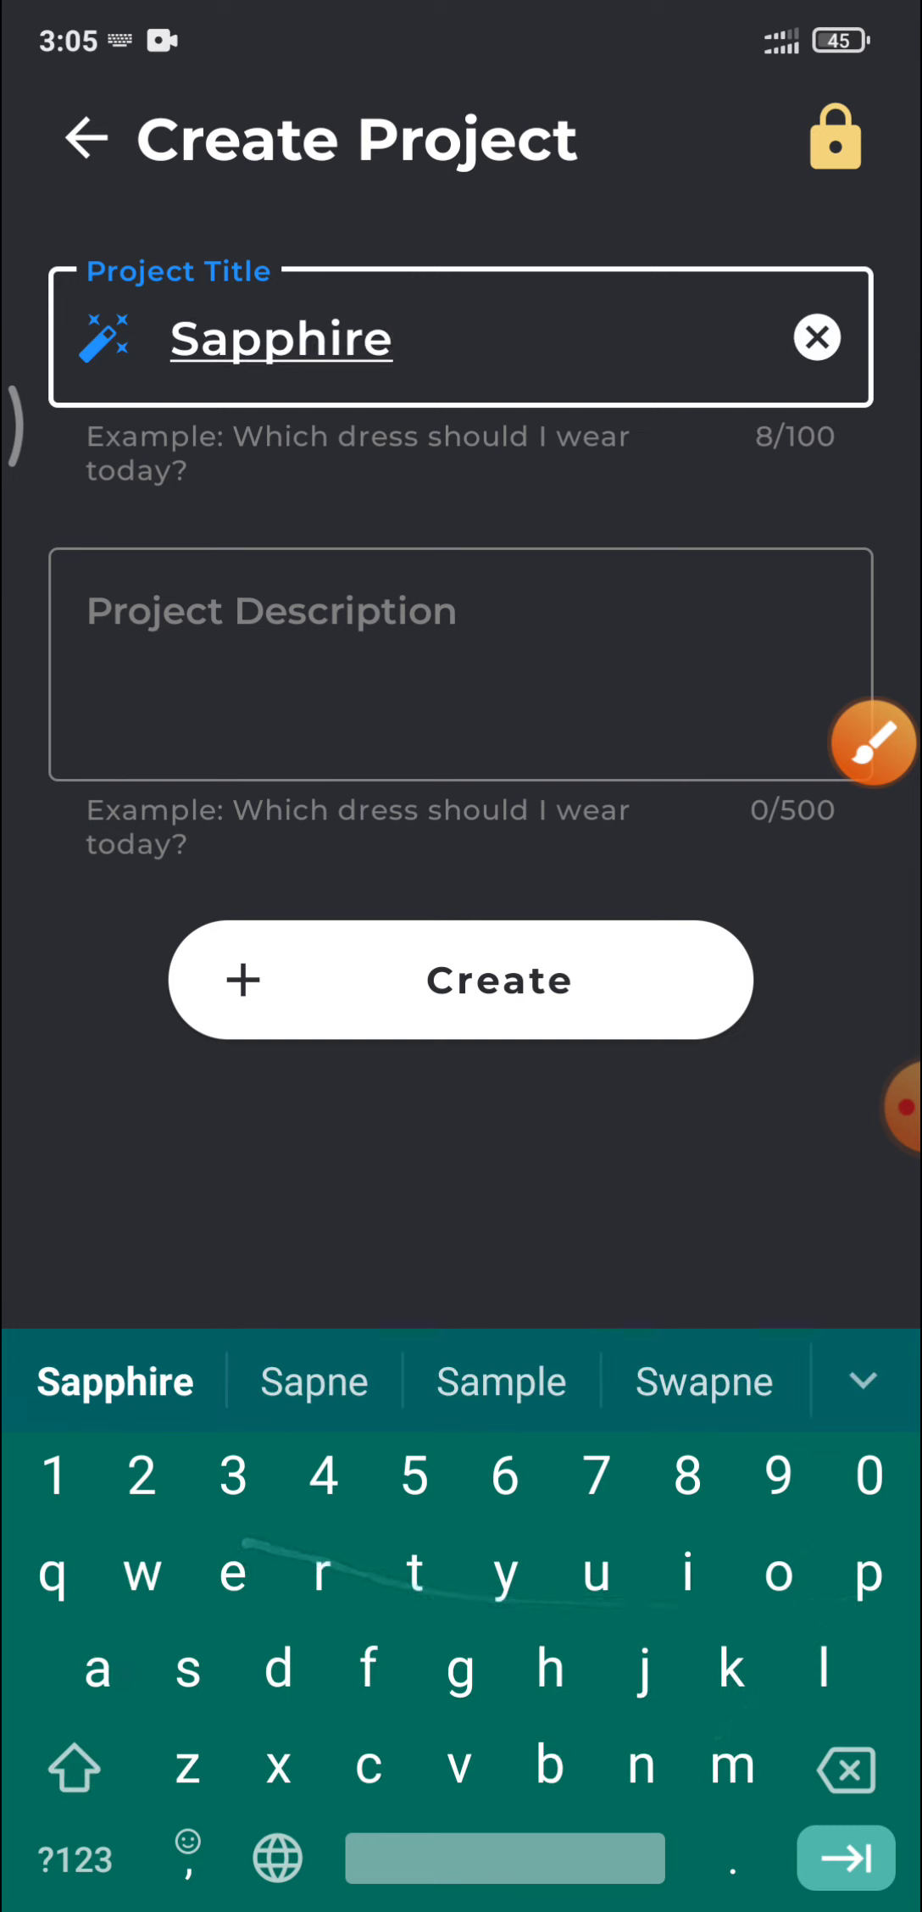
left_click(500, 1381)
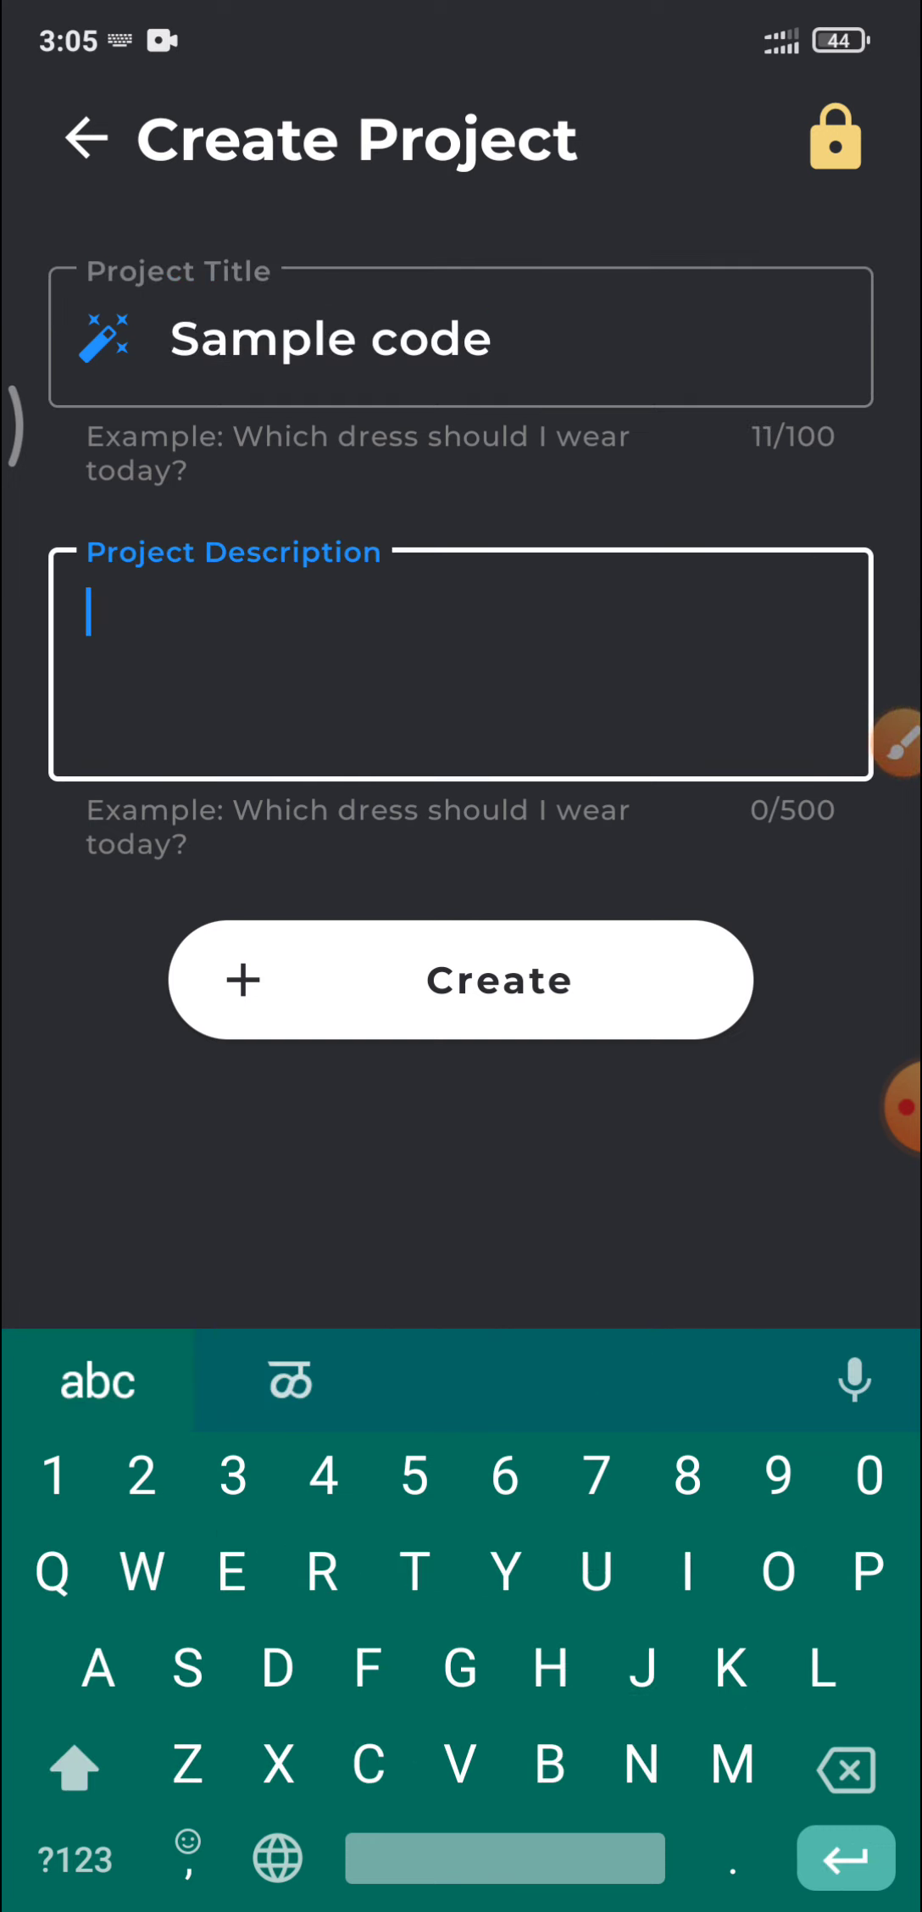
type("I")
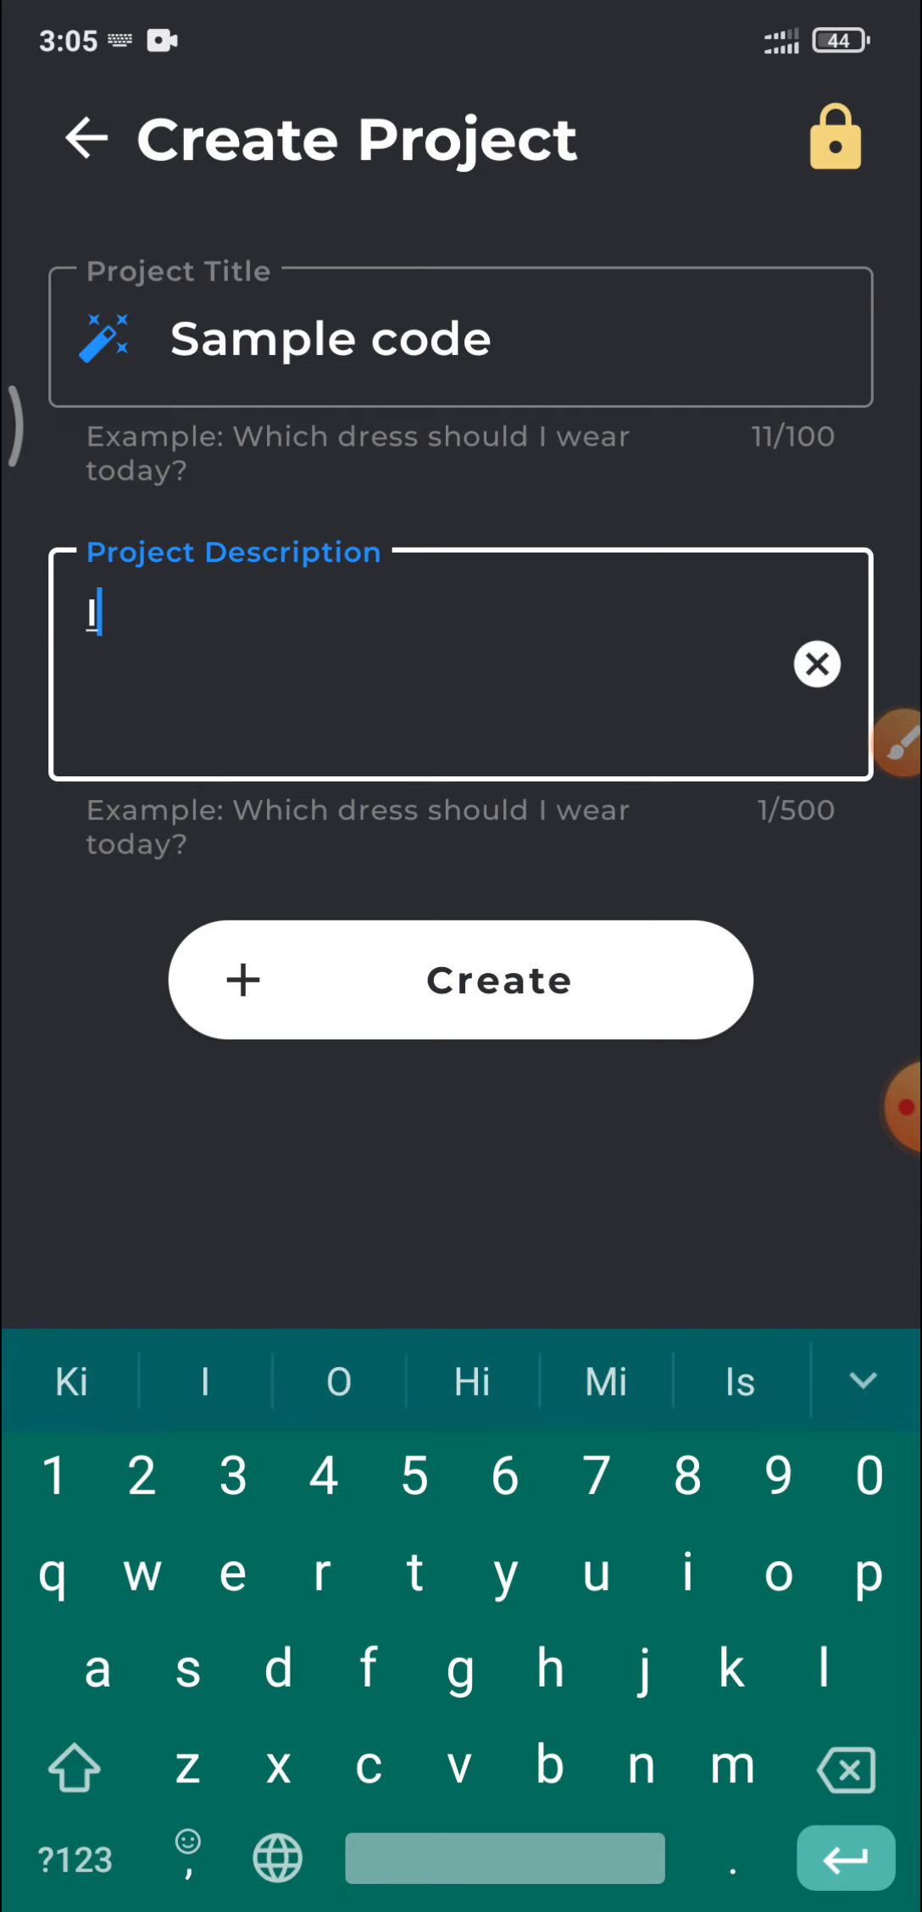
left_click(816, 662)
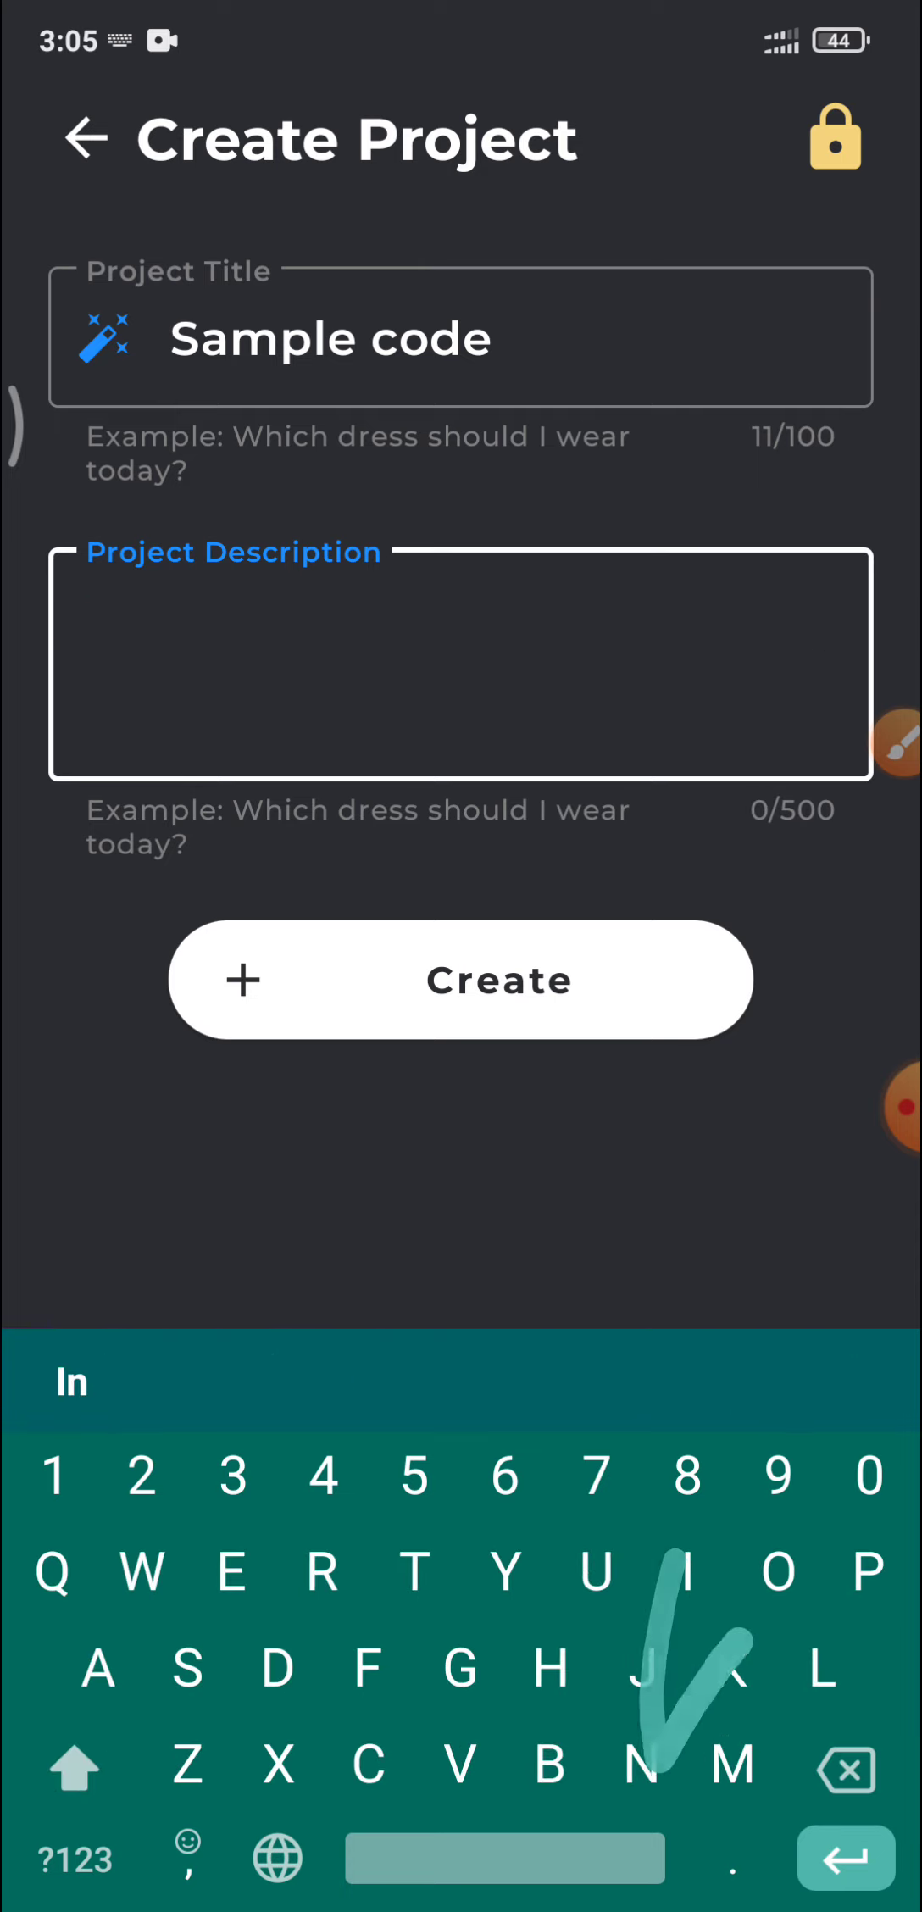
type("Input")
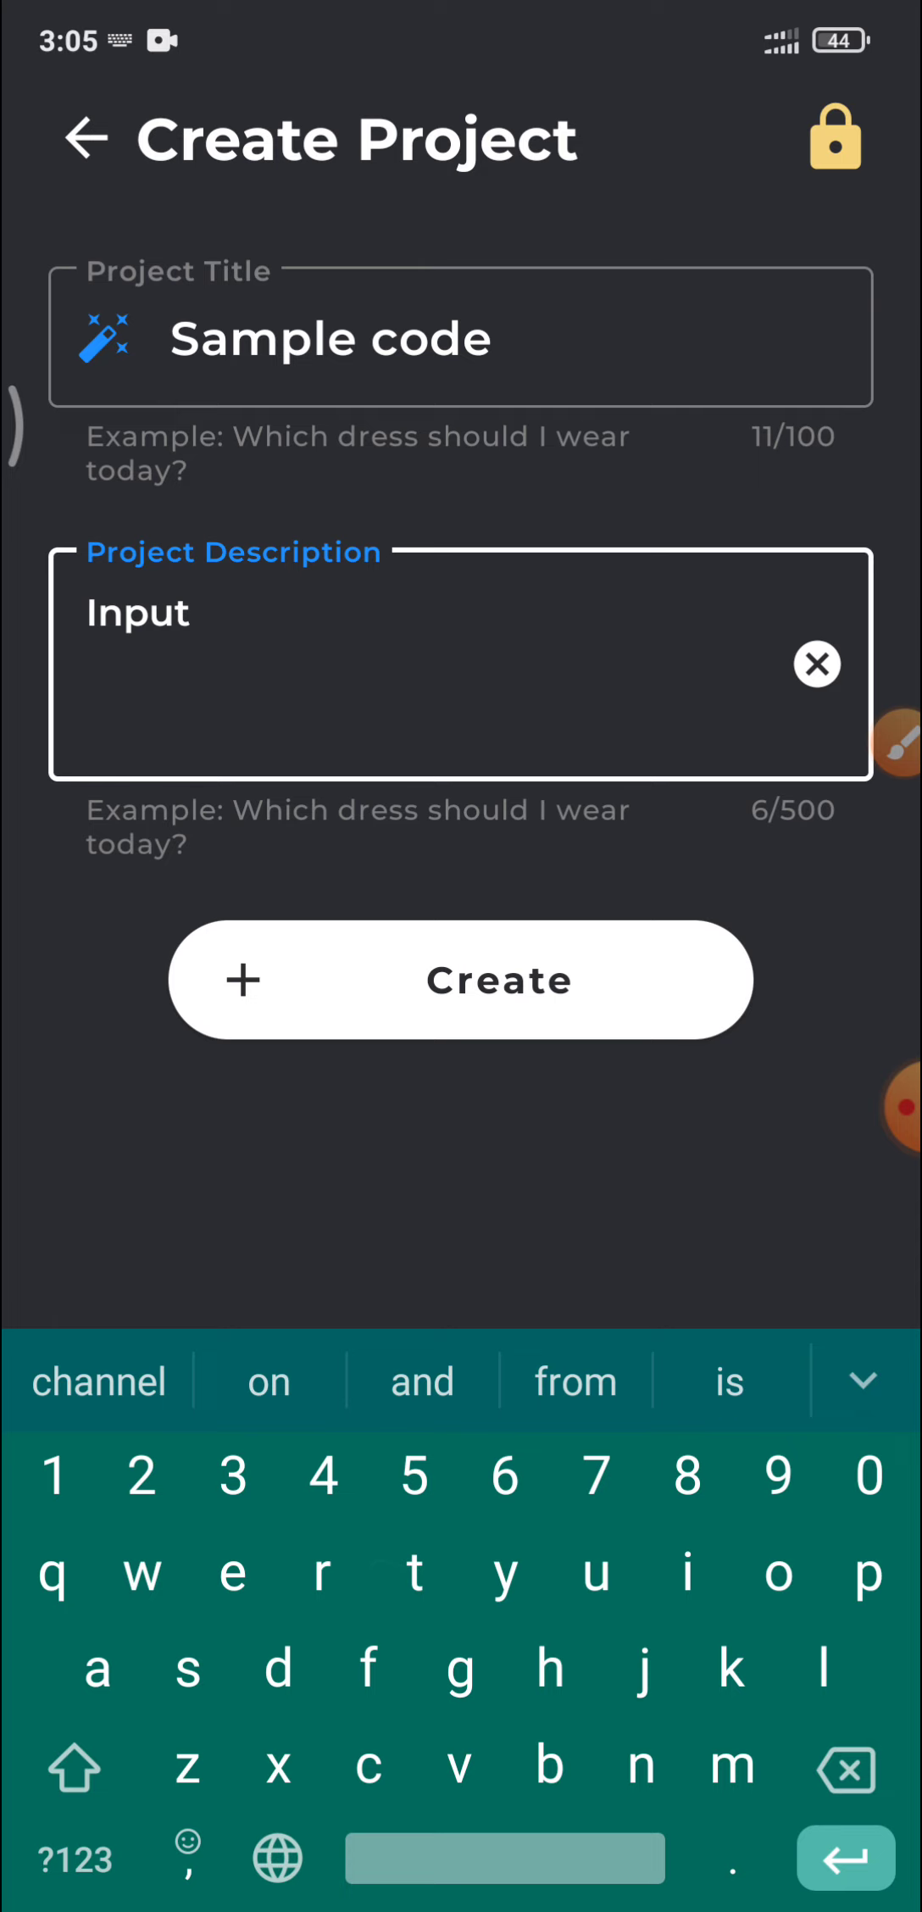
left_click(575, 1379)
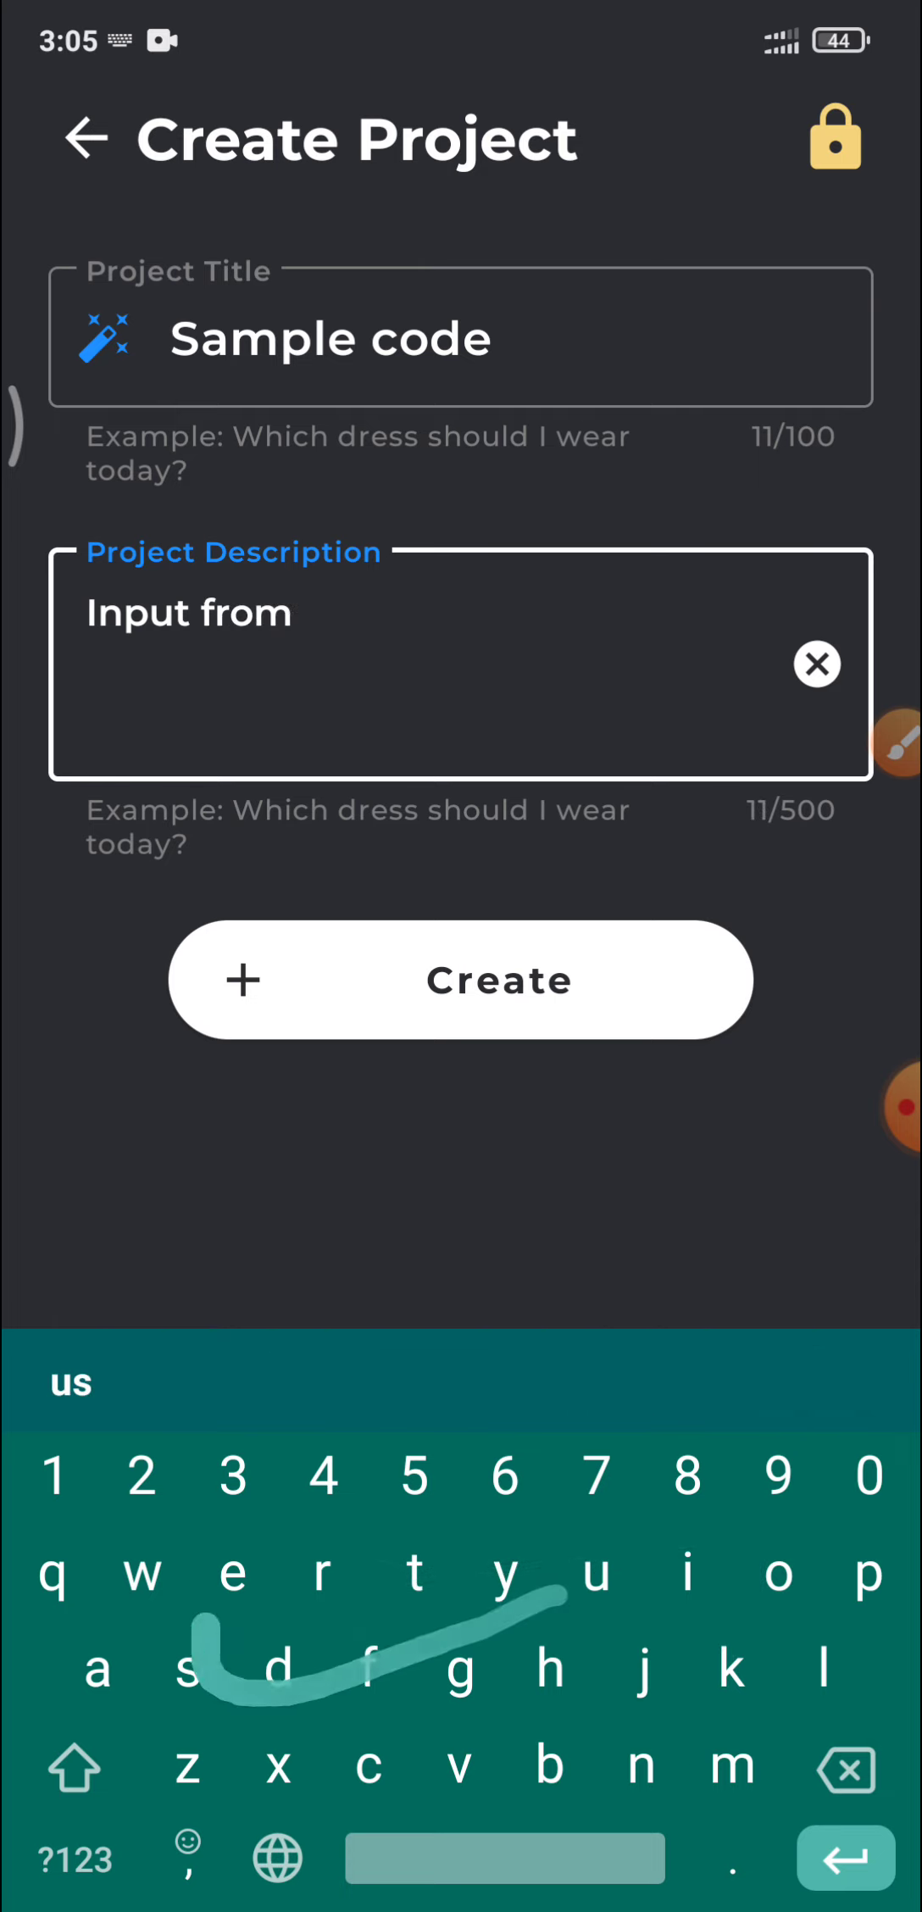
type("user")
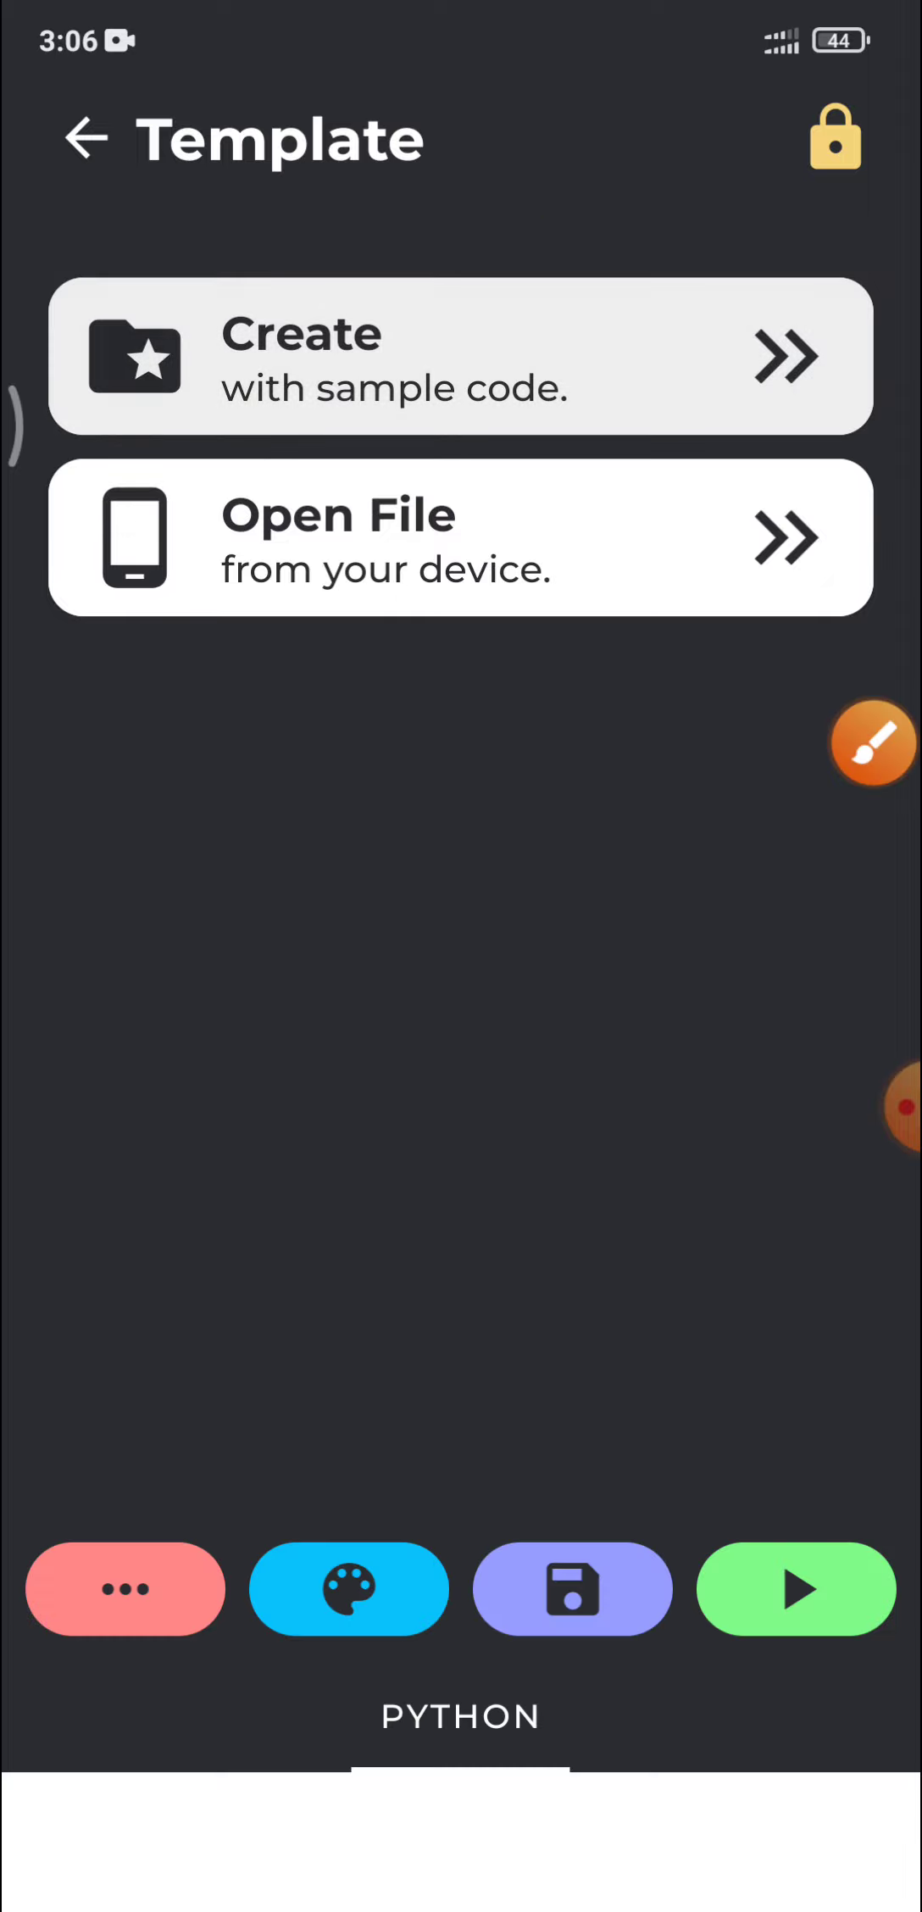
- Start a file from the sample code template and leave 'a=' on line 1
left_click(459, 355)
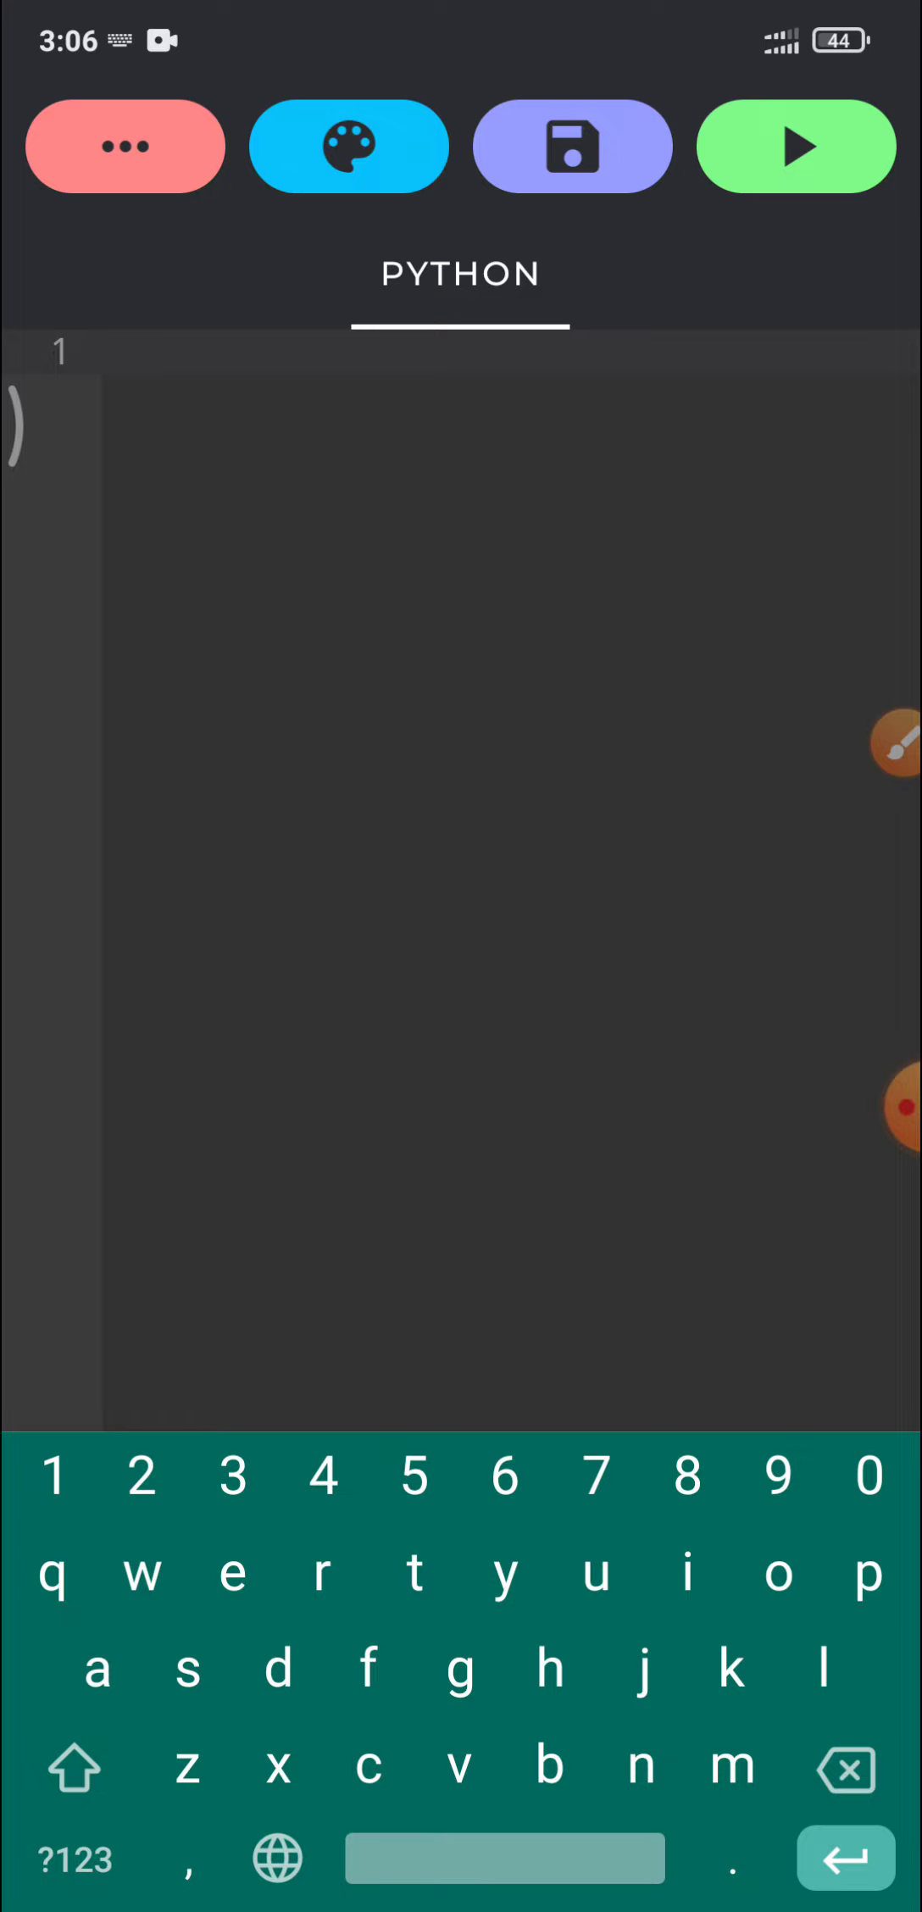
type("a")
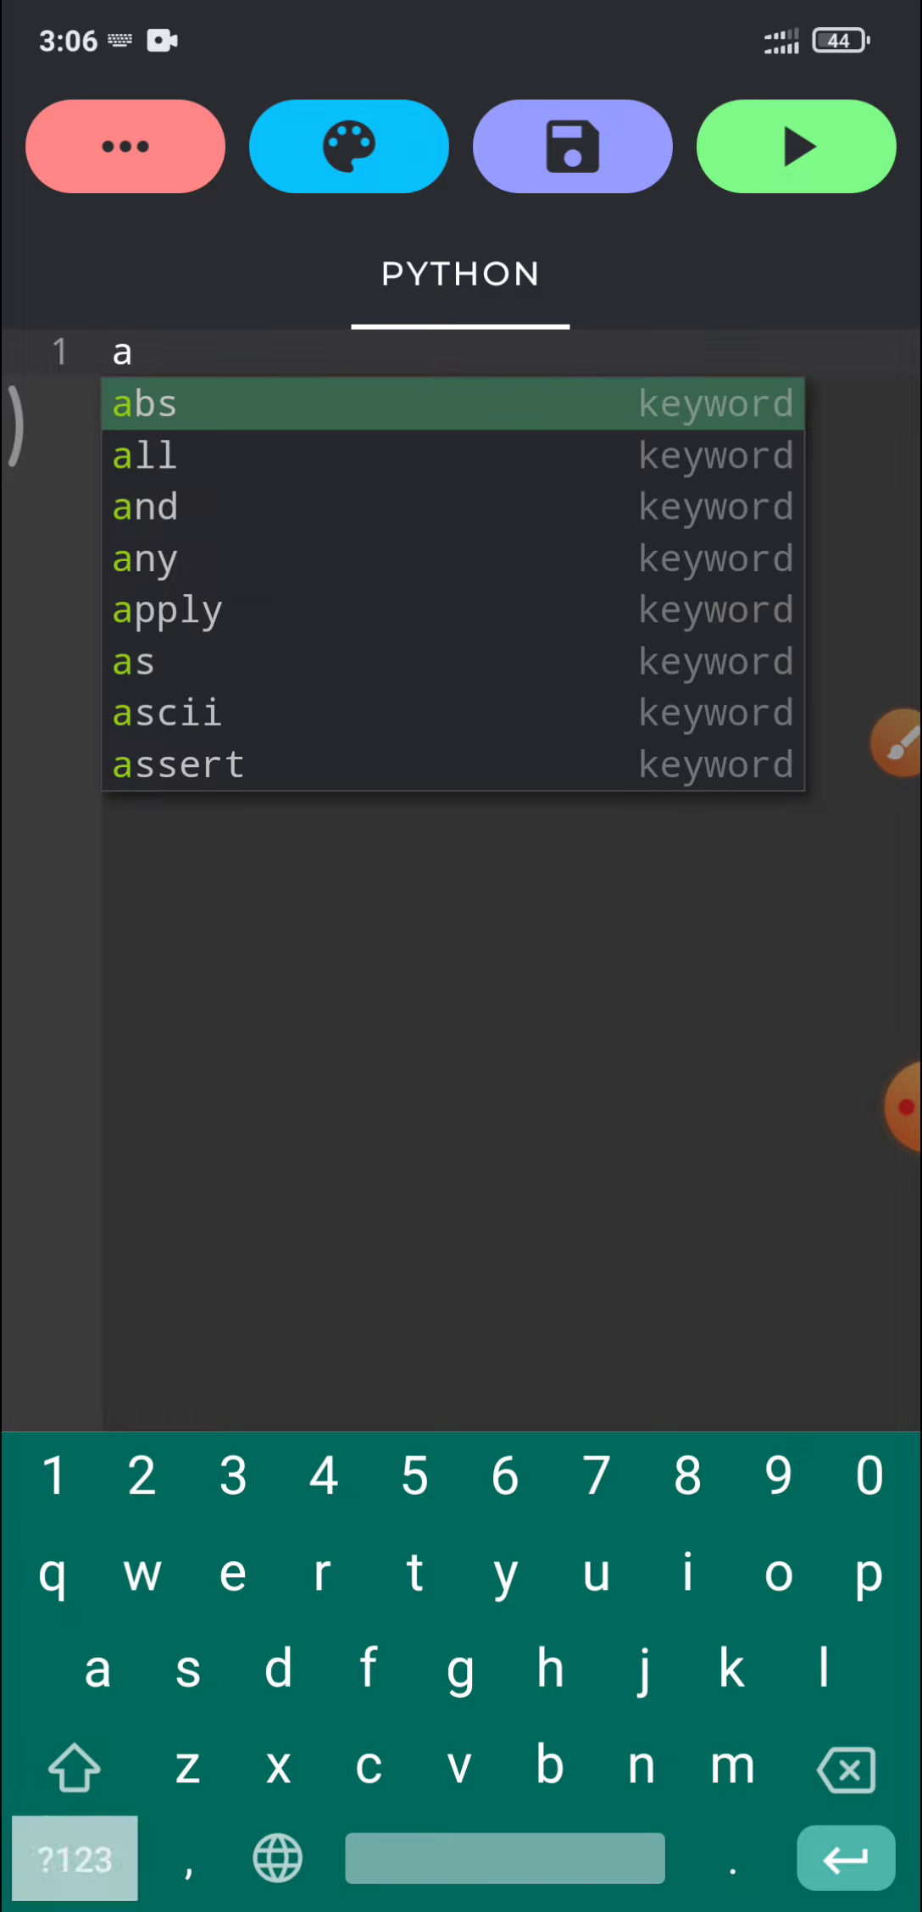
type("=")
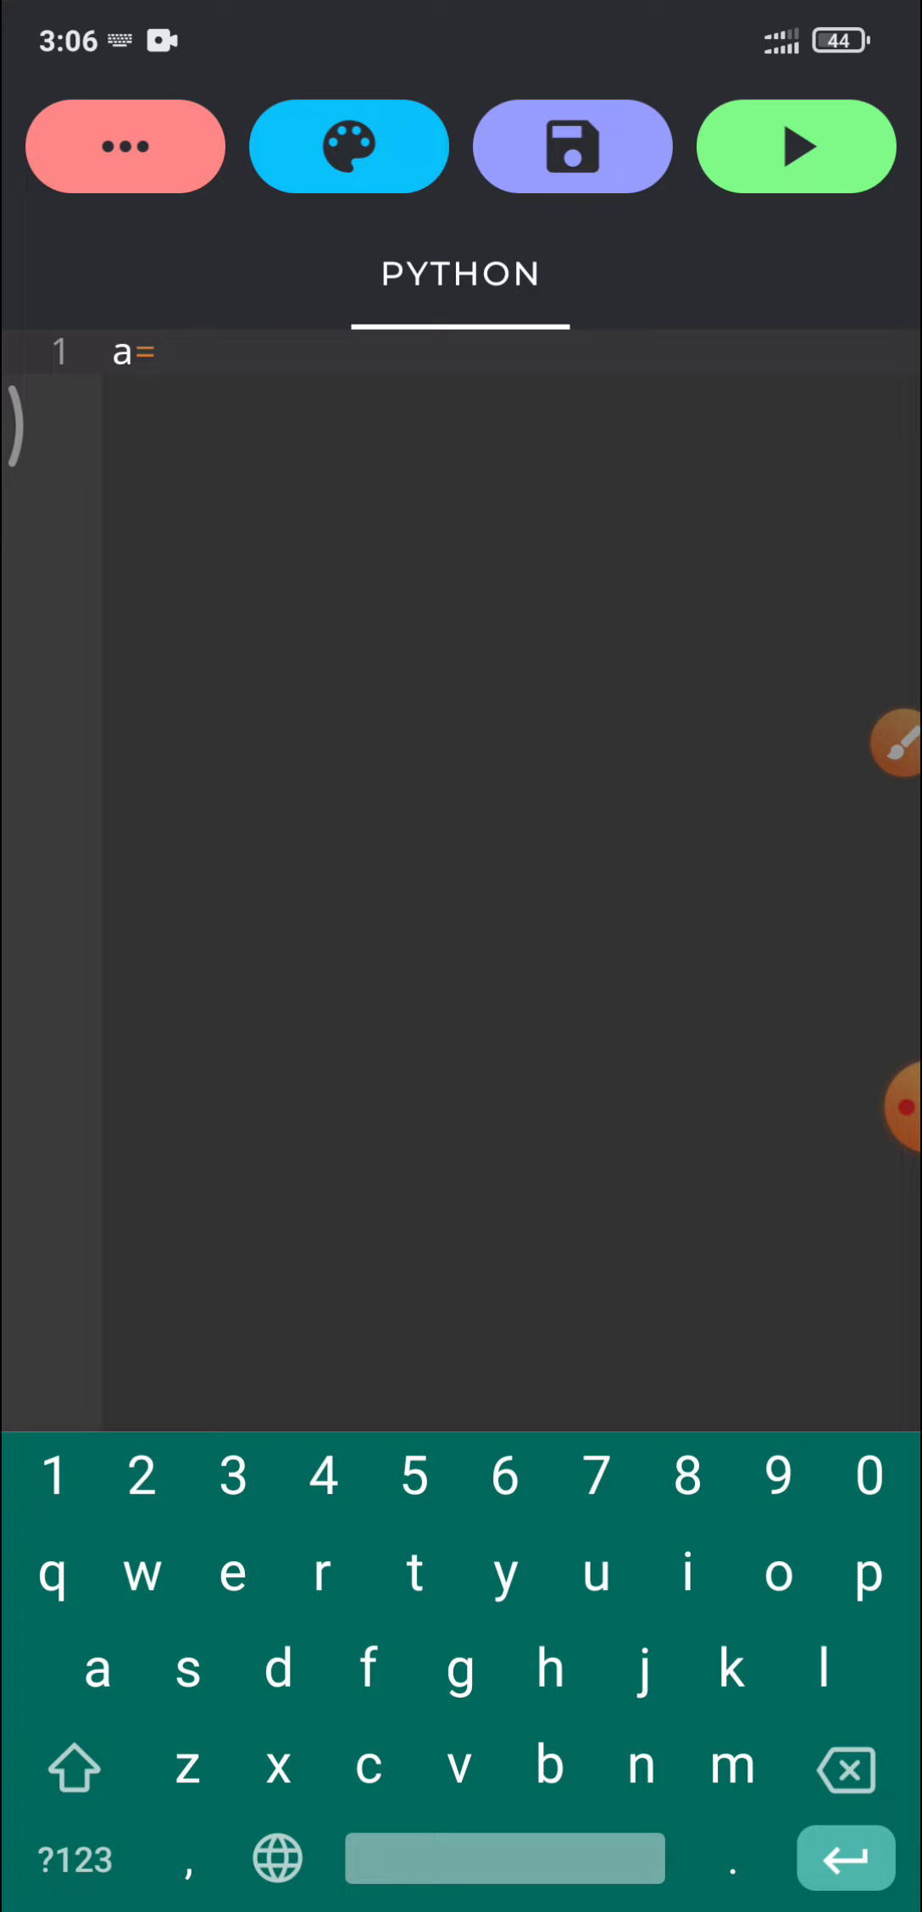
type("5")
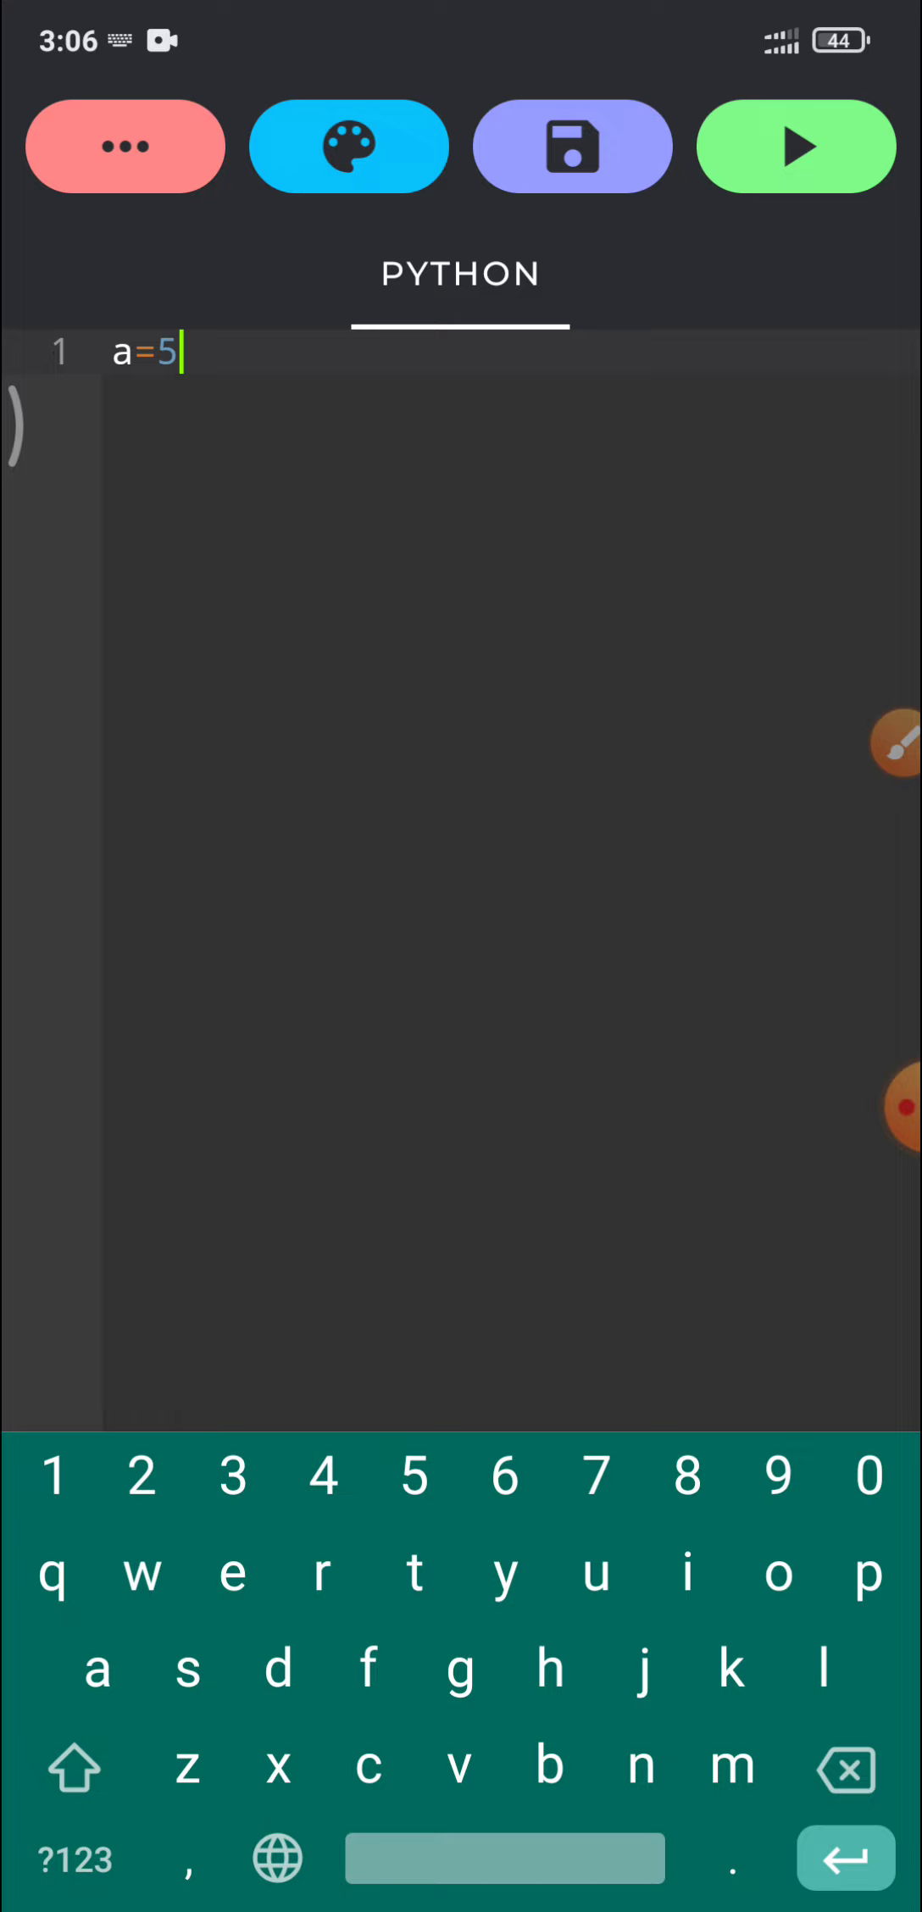
key("Backspace")
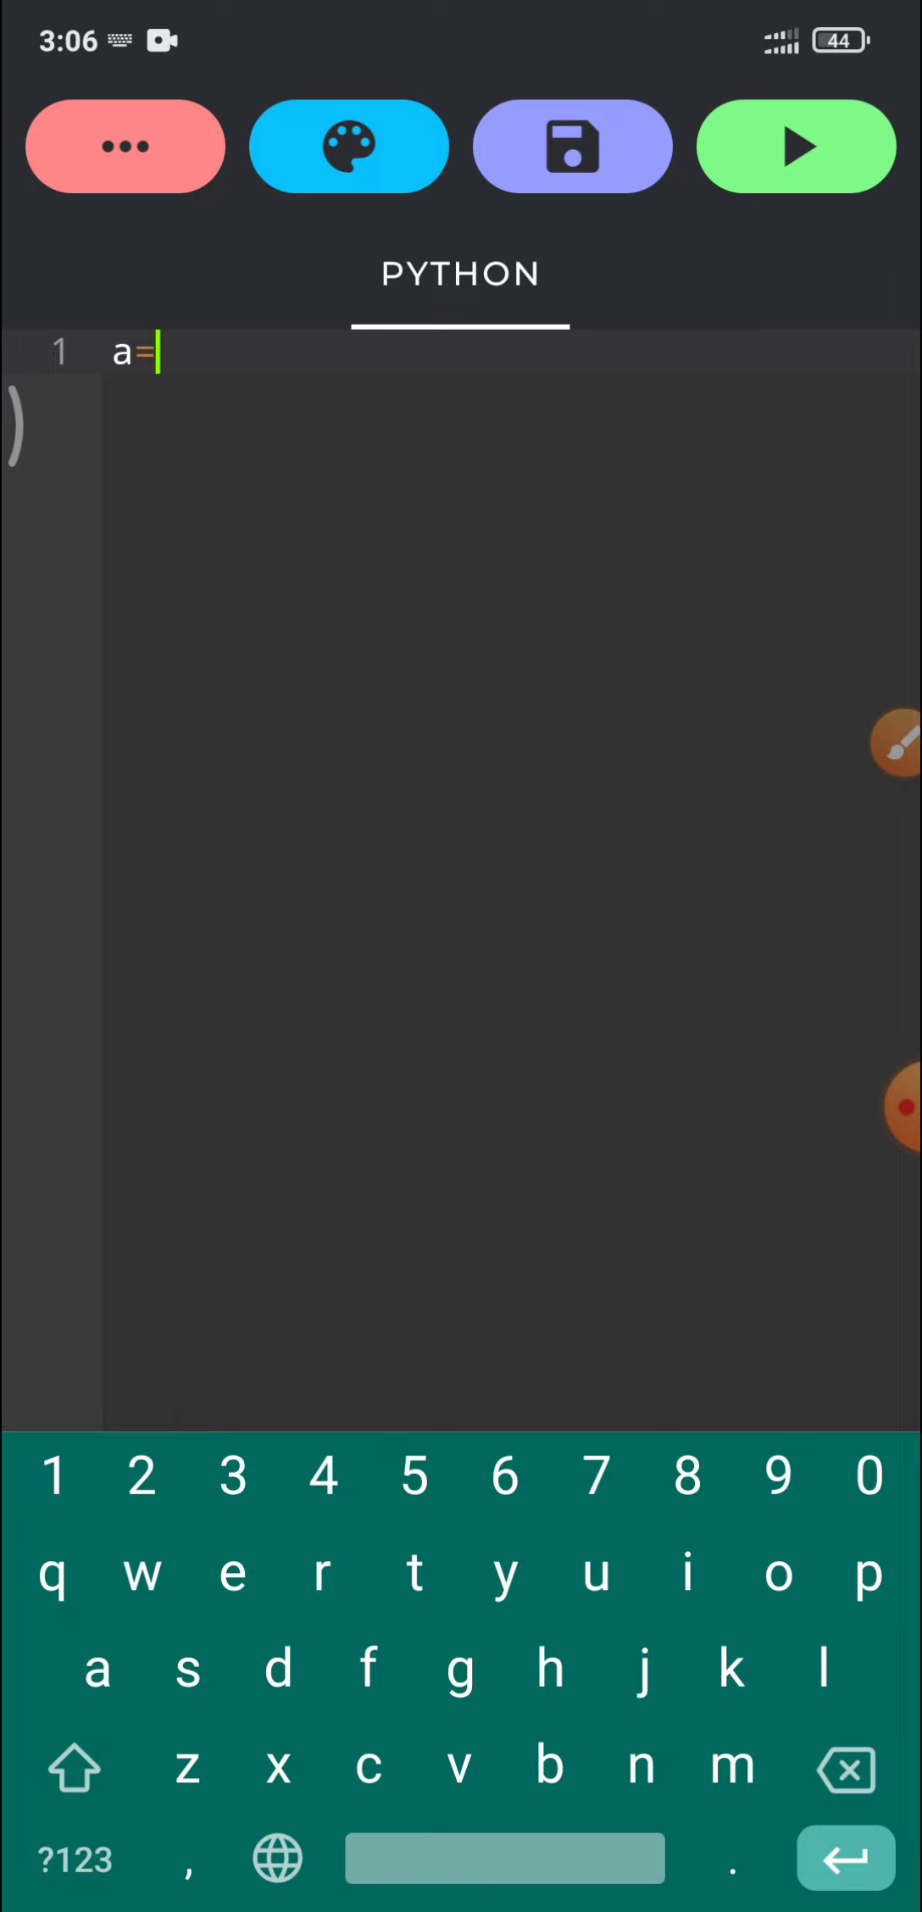
- Complete line 1 as a=input("enter your age:- ") and start an empty line 2
type("inp")
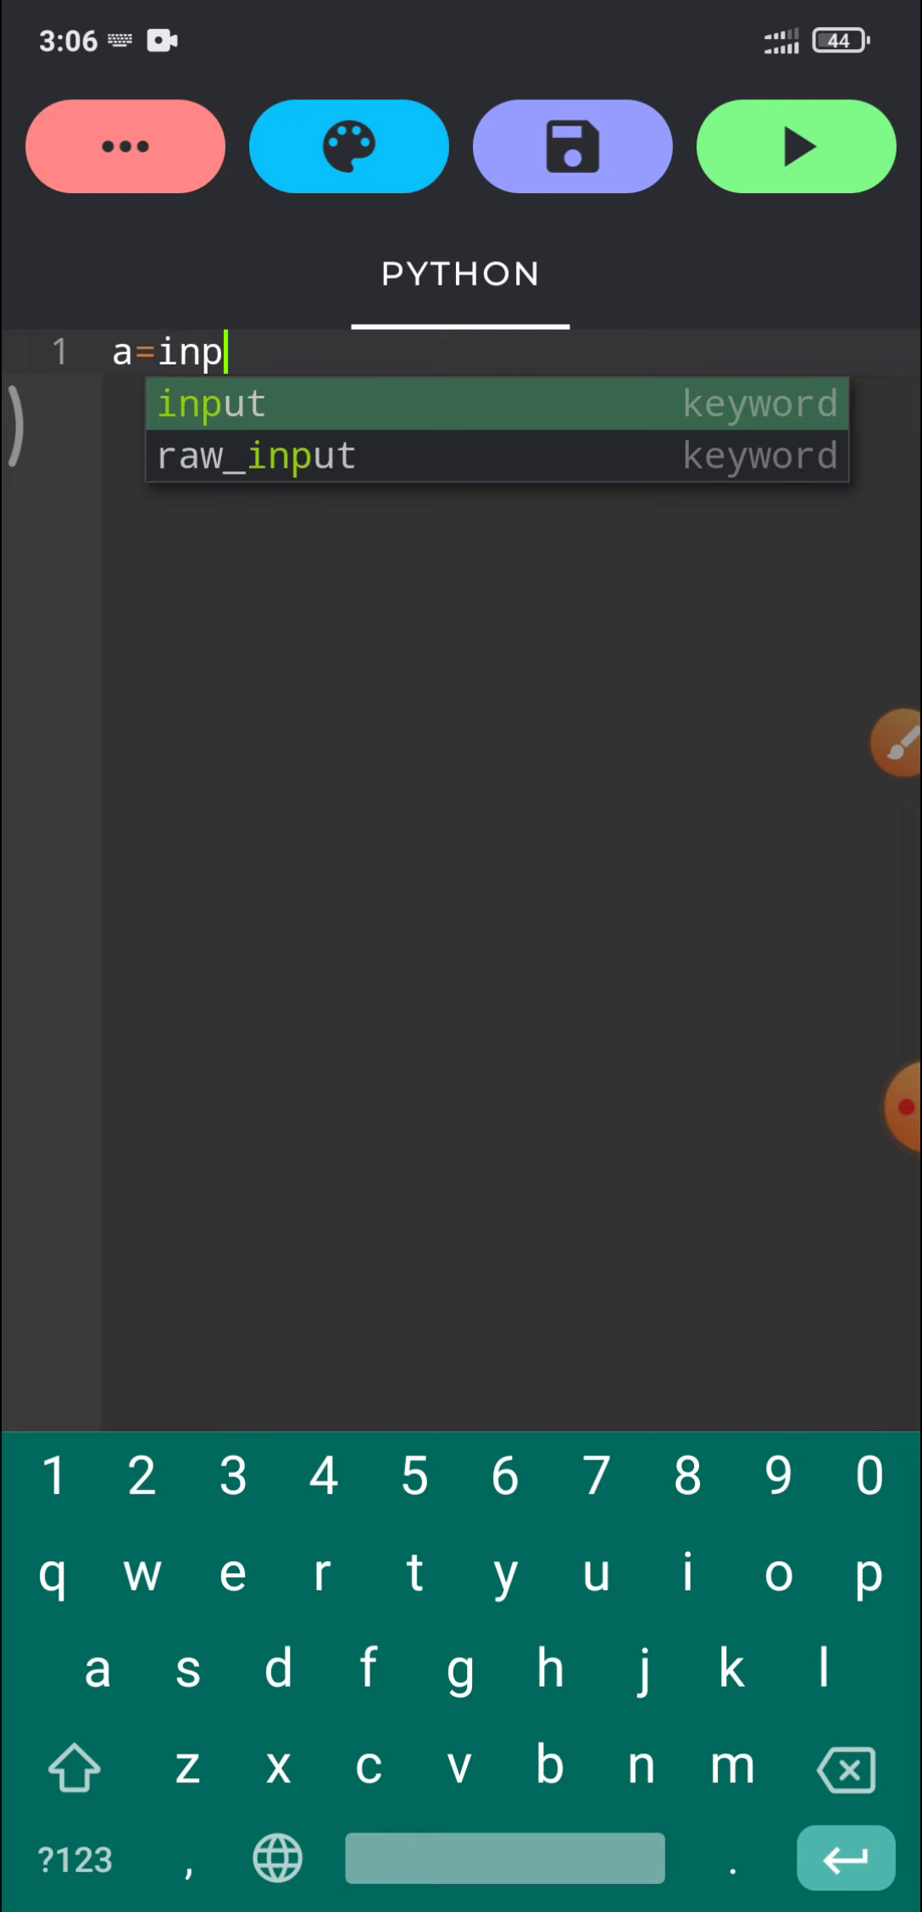
left_click(207, 403)
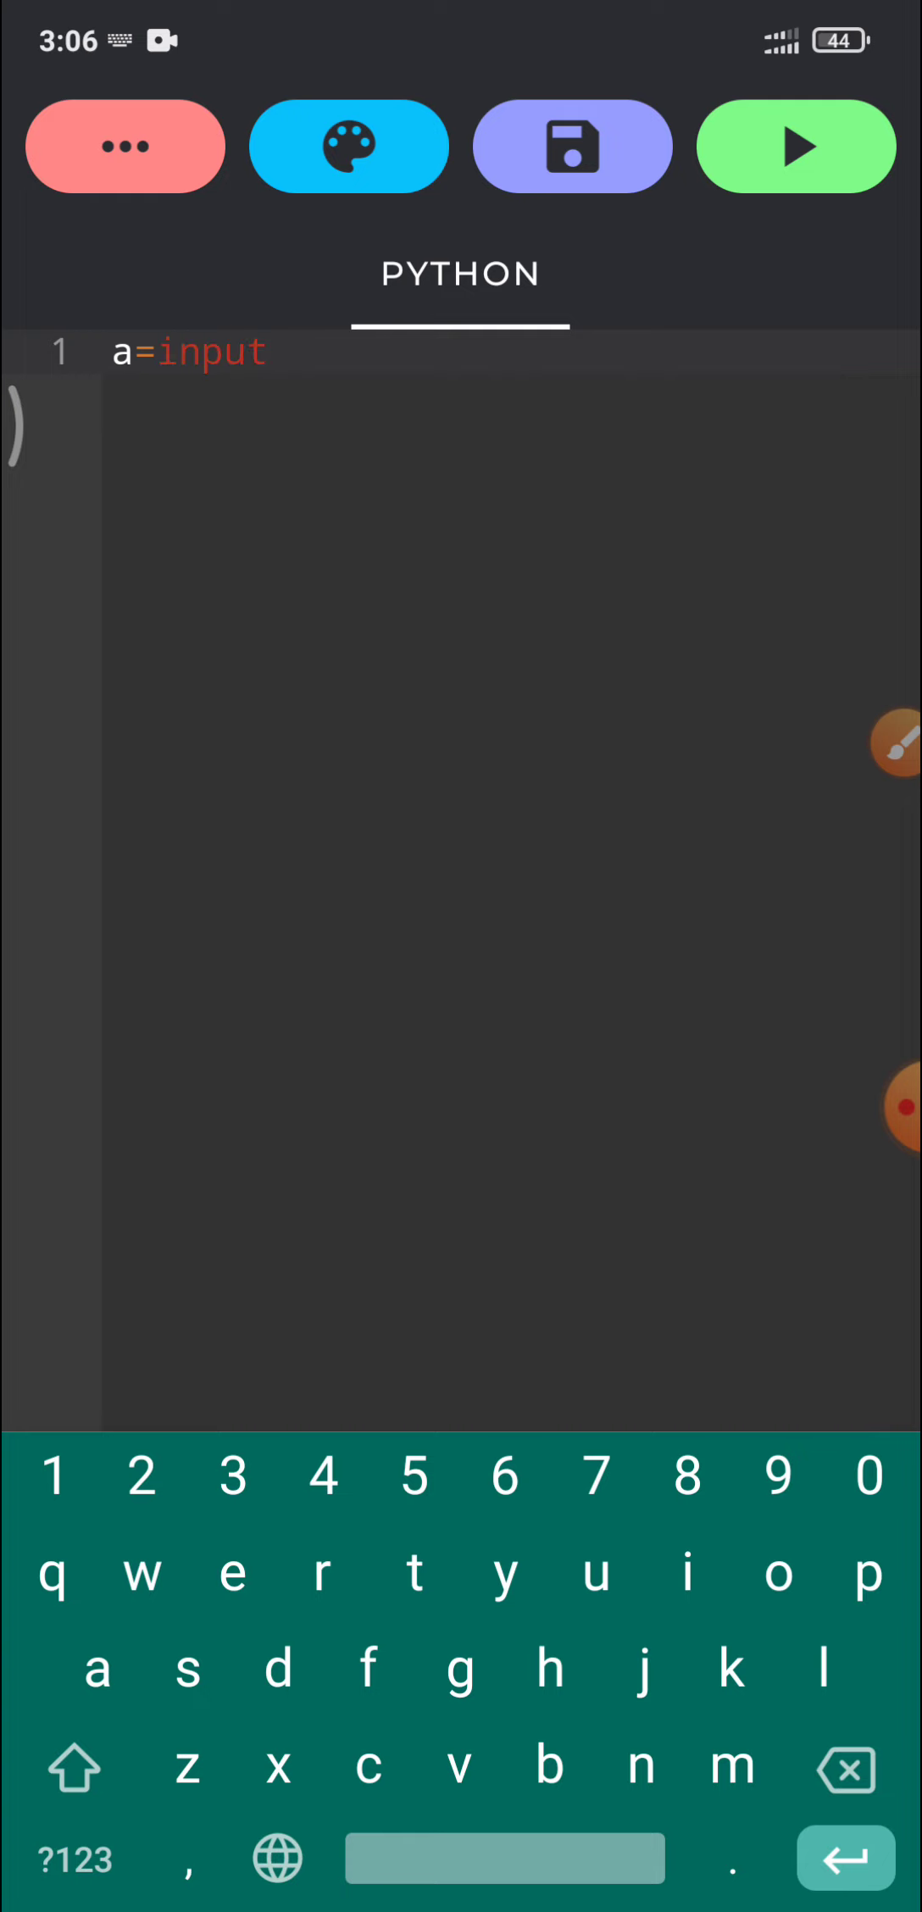
left_click(72, 1859)
type("(\"\")")
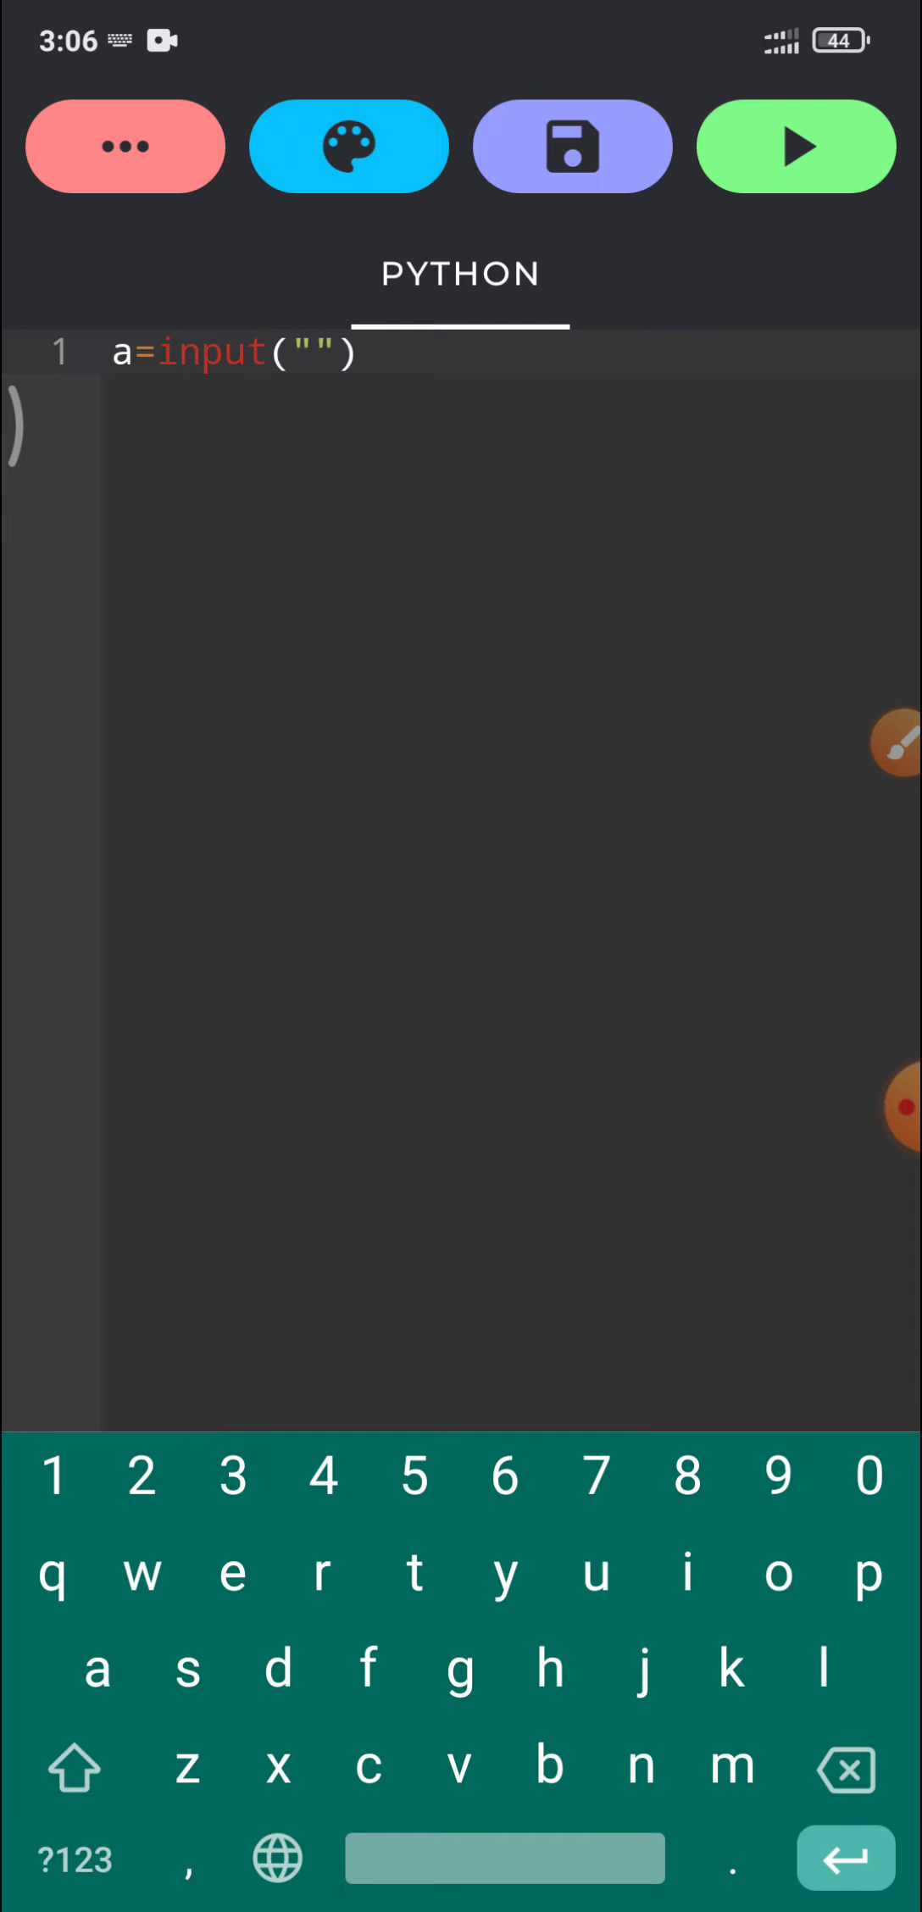
left_click(229, 1571)
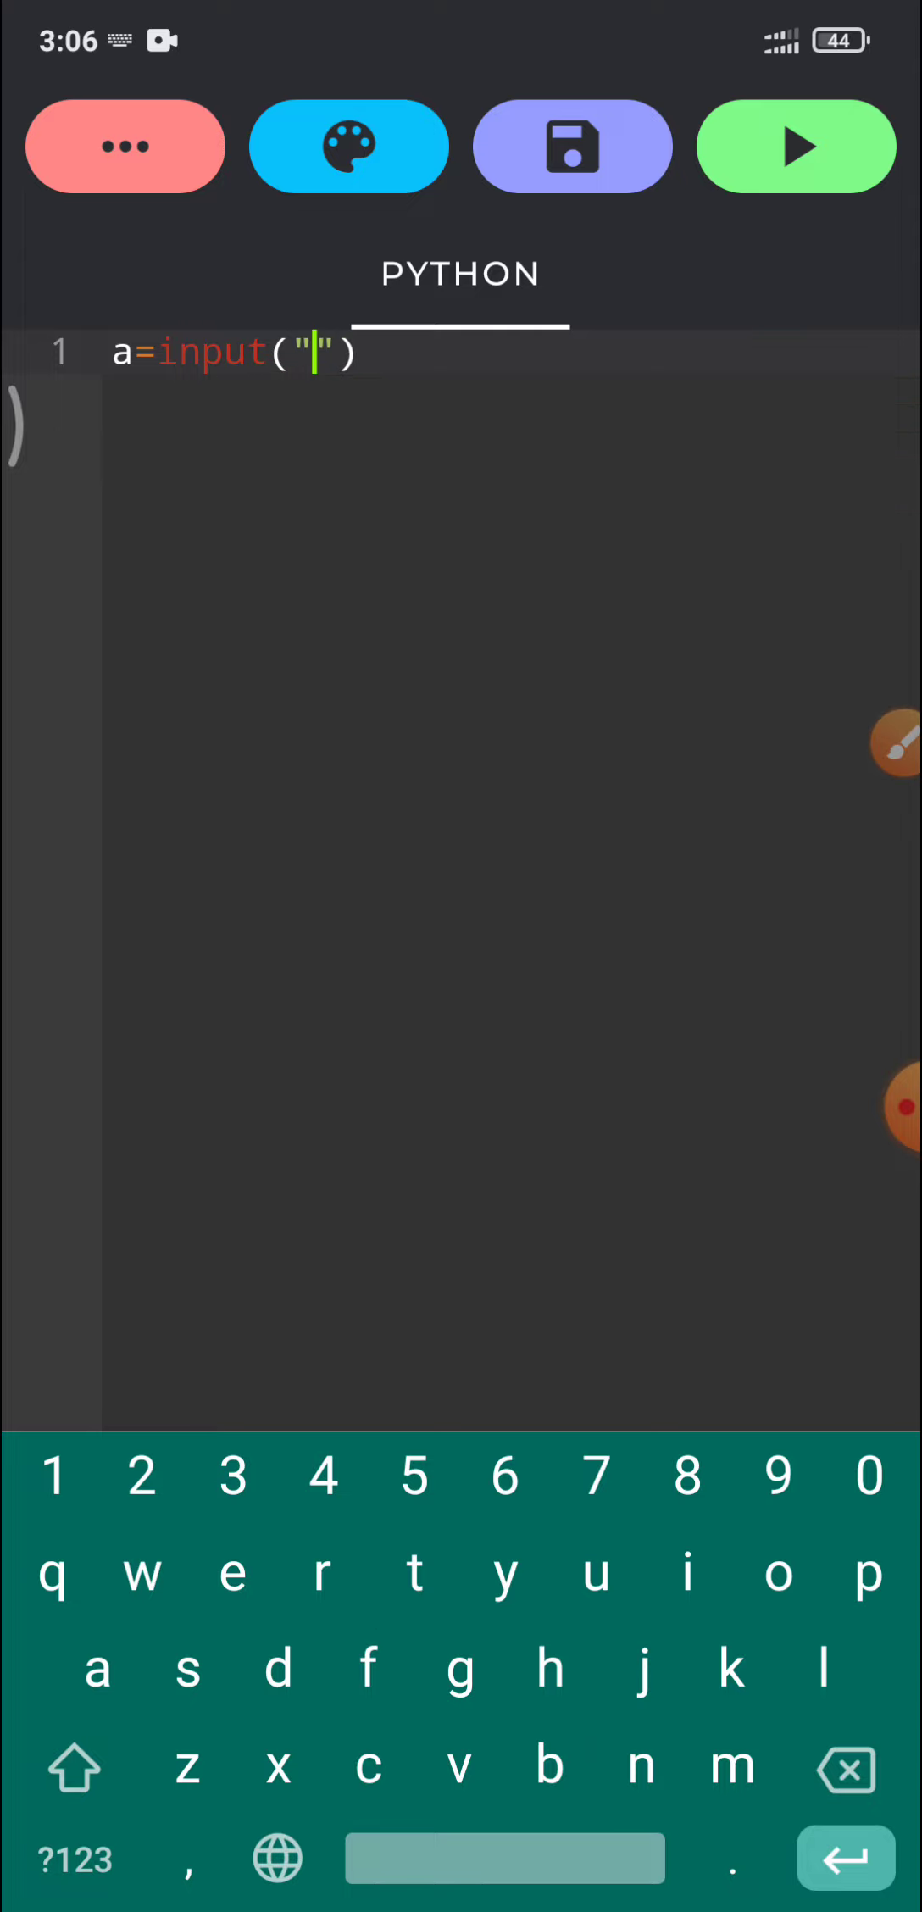
type("enter your ag")
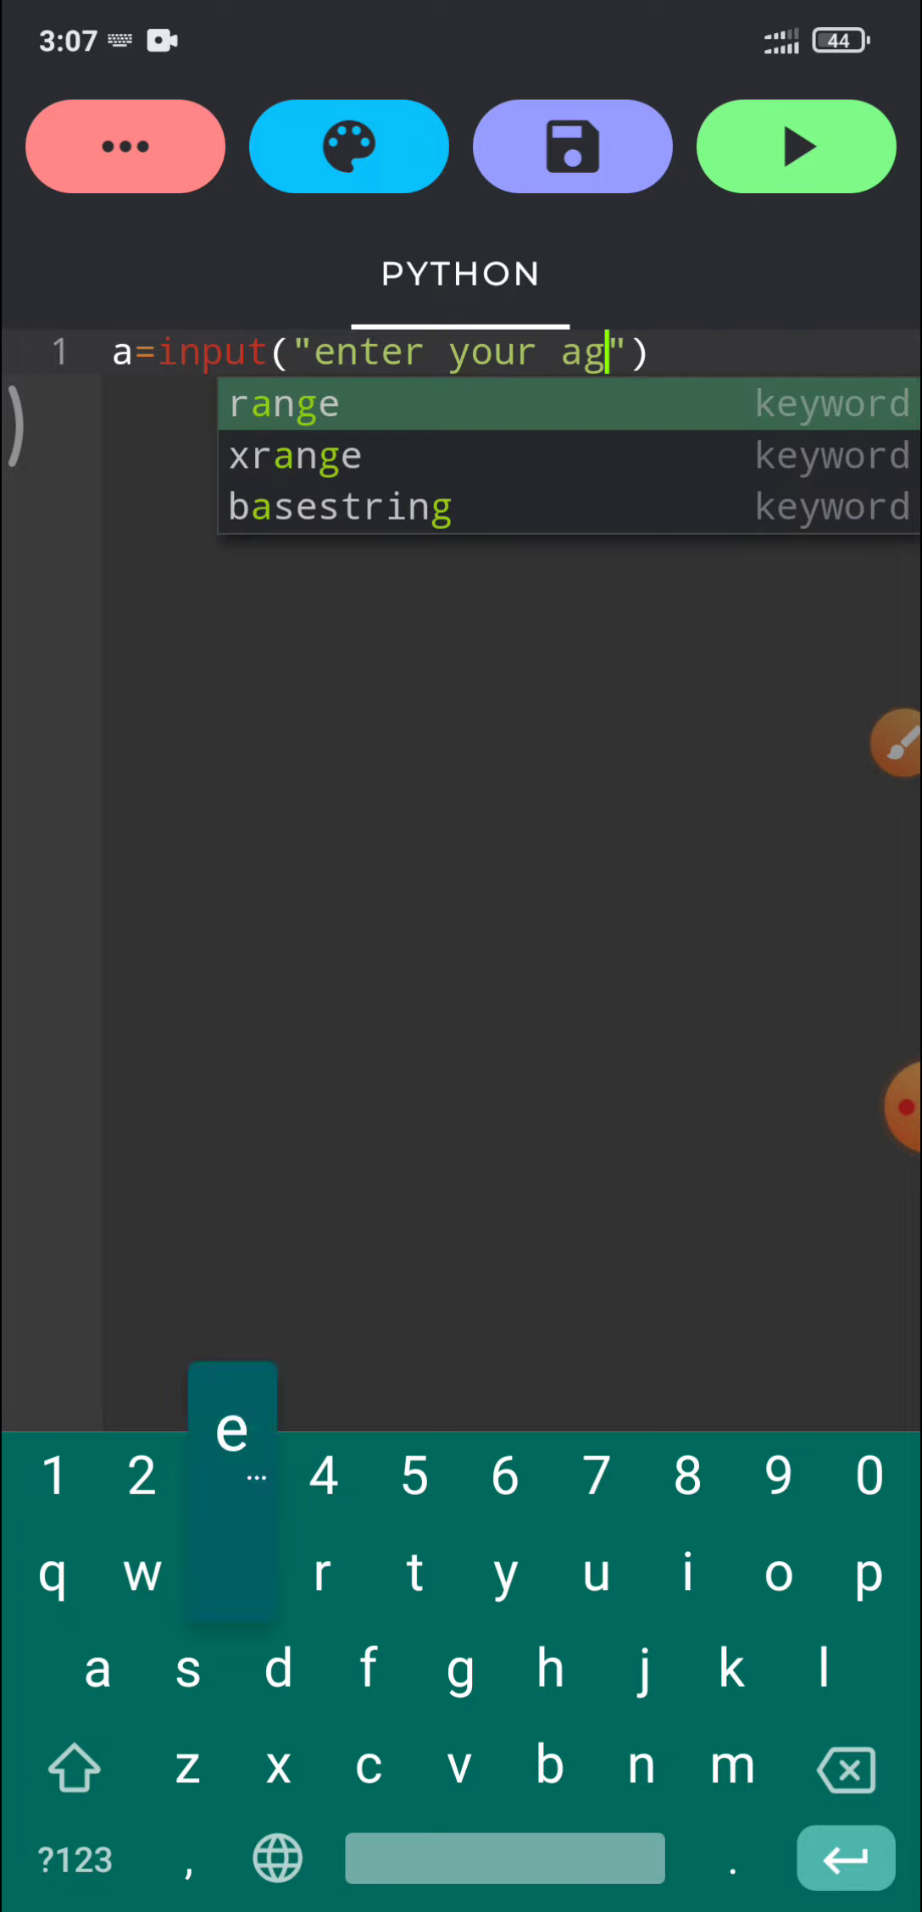
type("e:-")
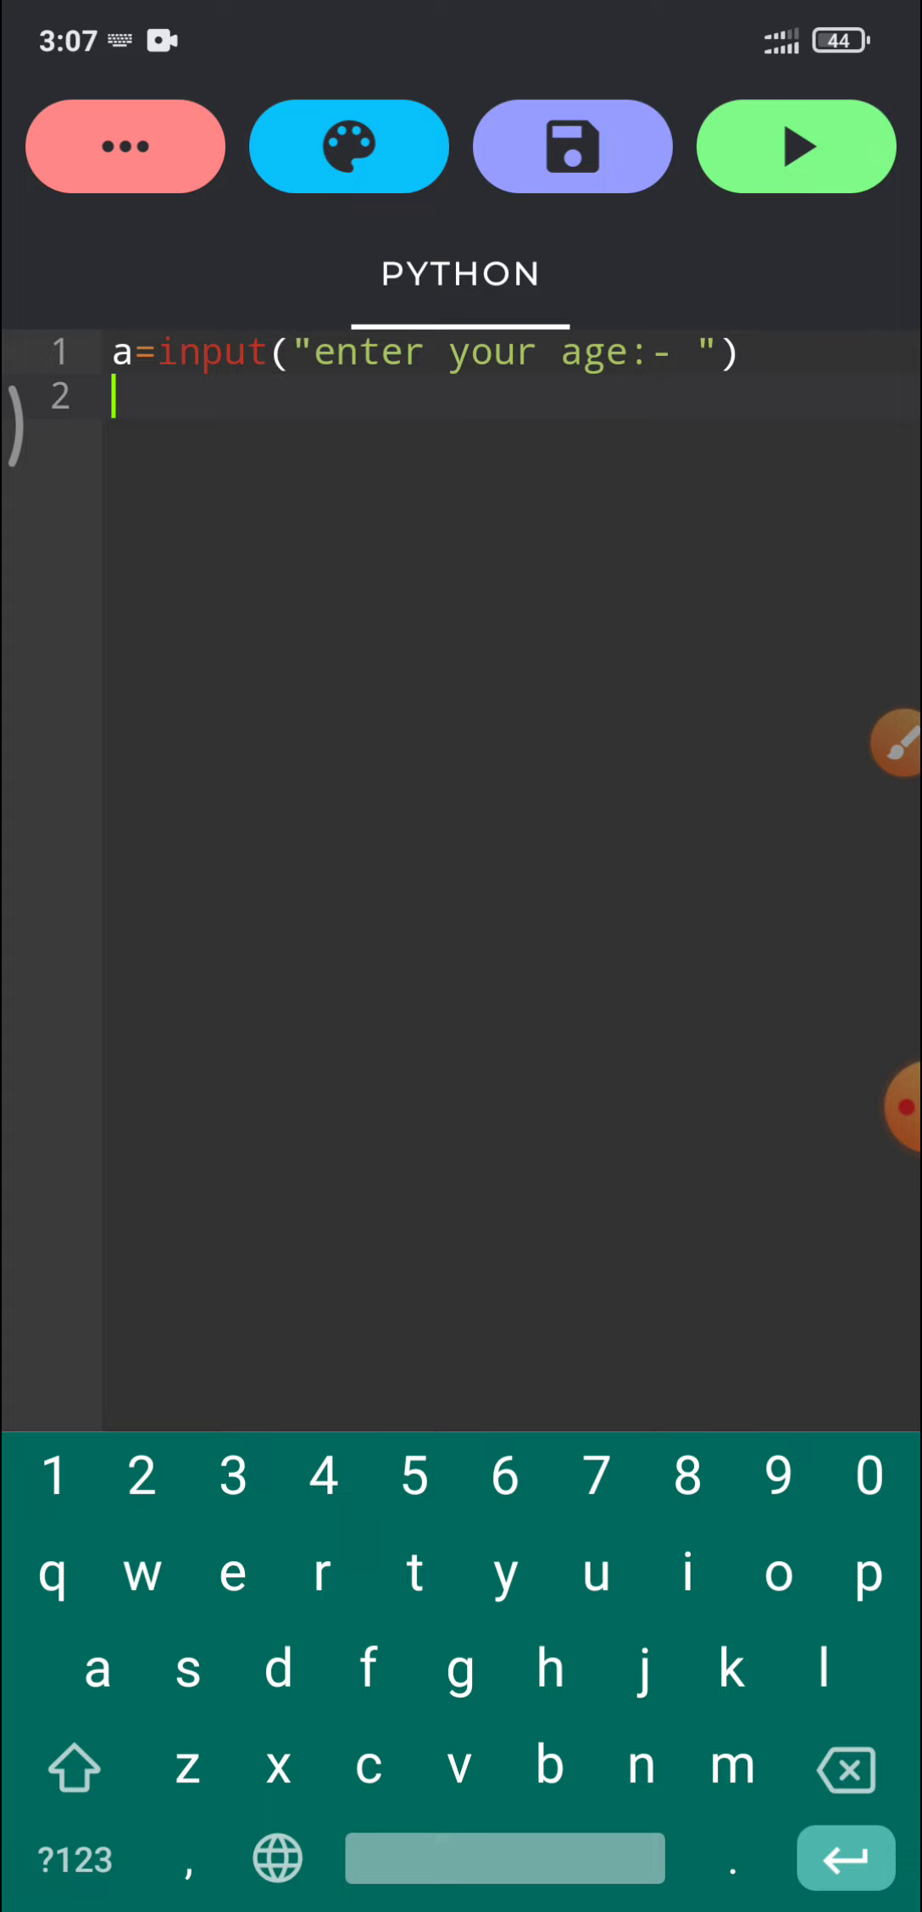
- Write print(a) on line 2 using the print autocomplete suggestion
type("pri")
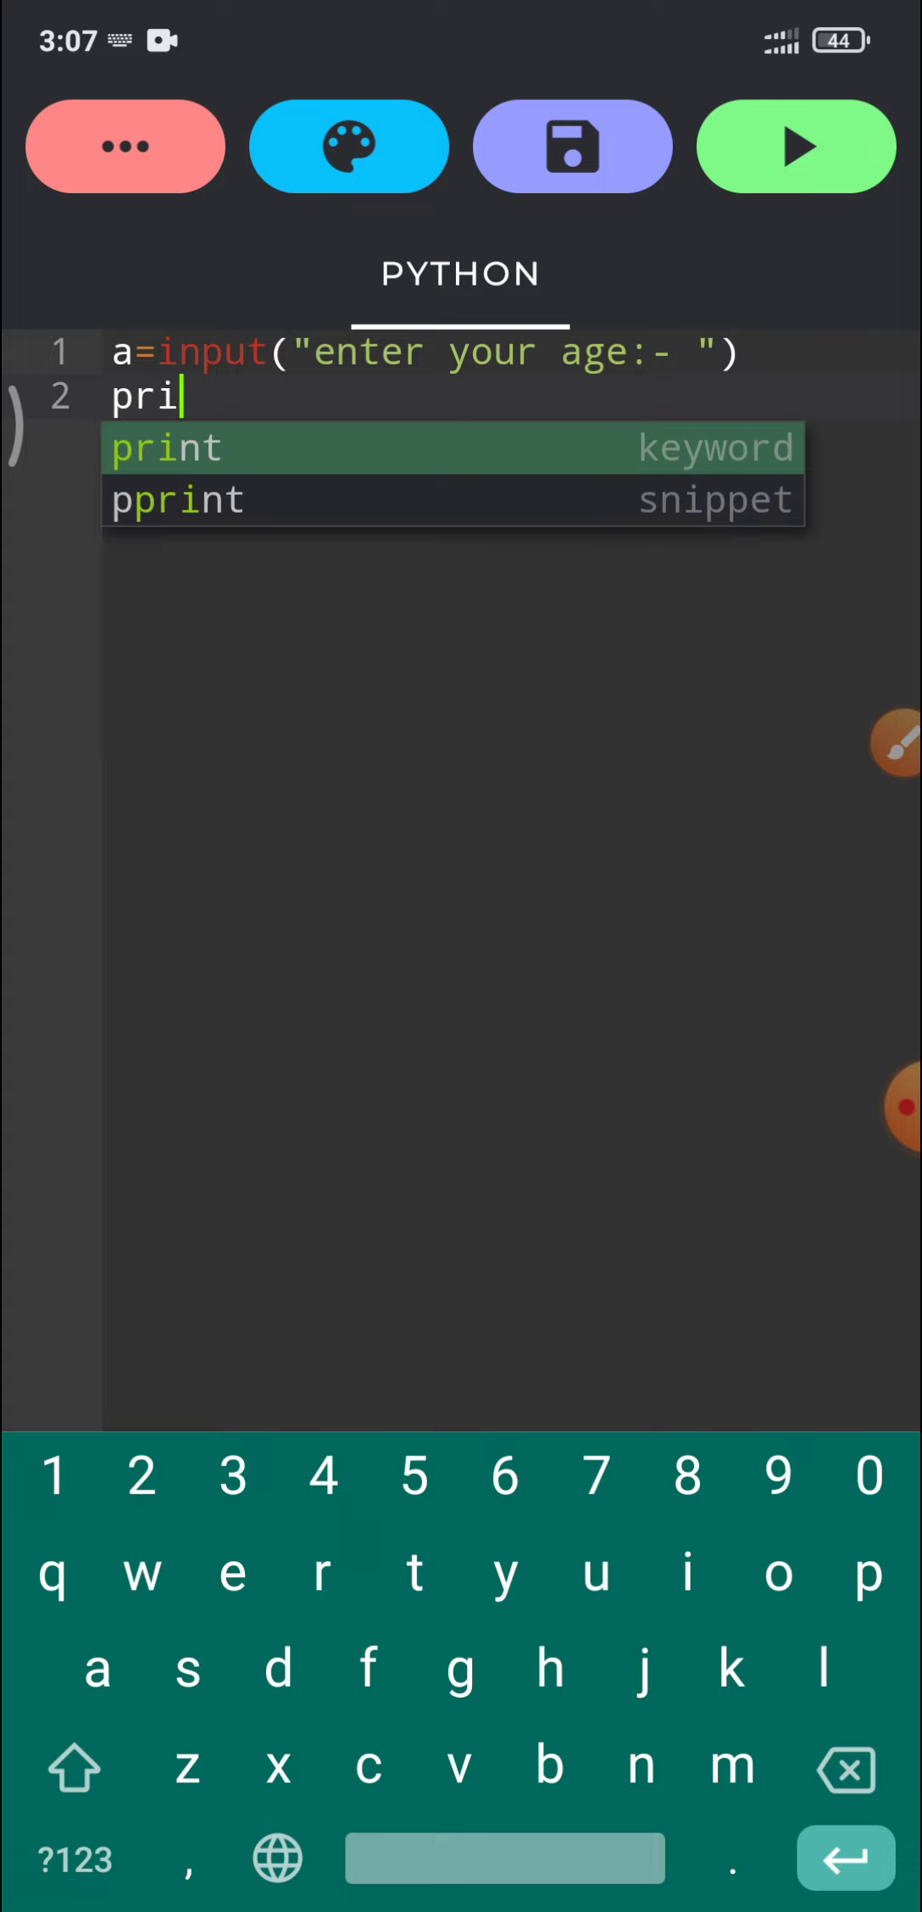
left_click(164, 448)
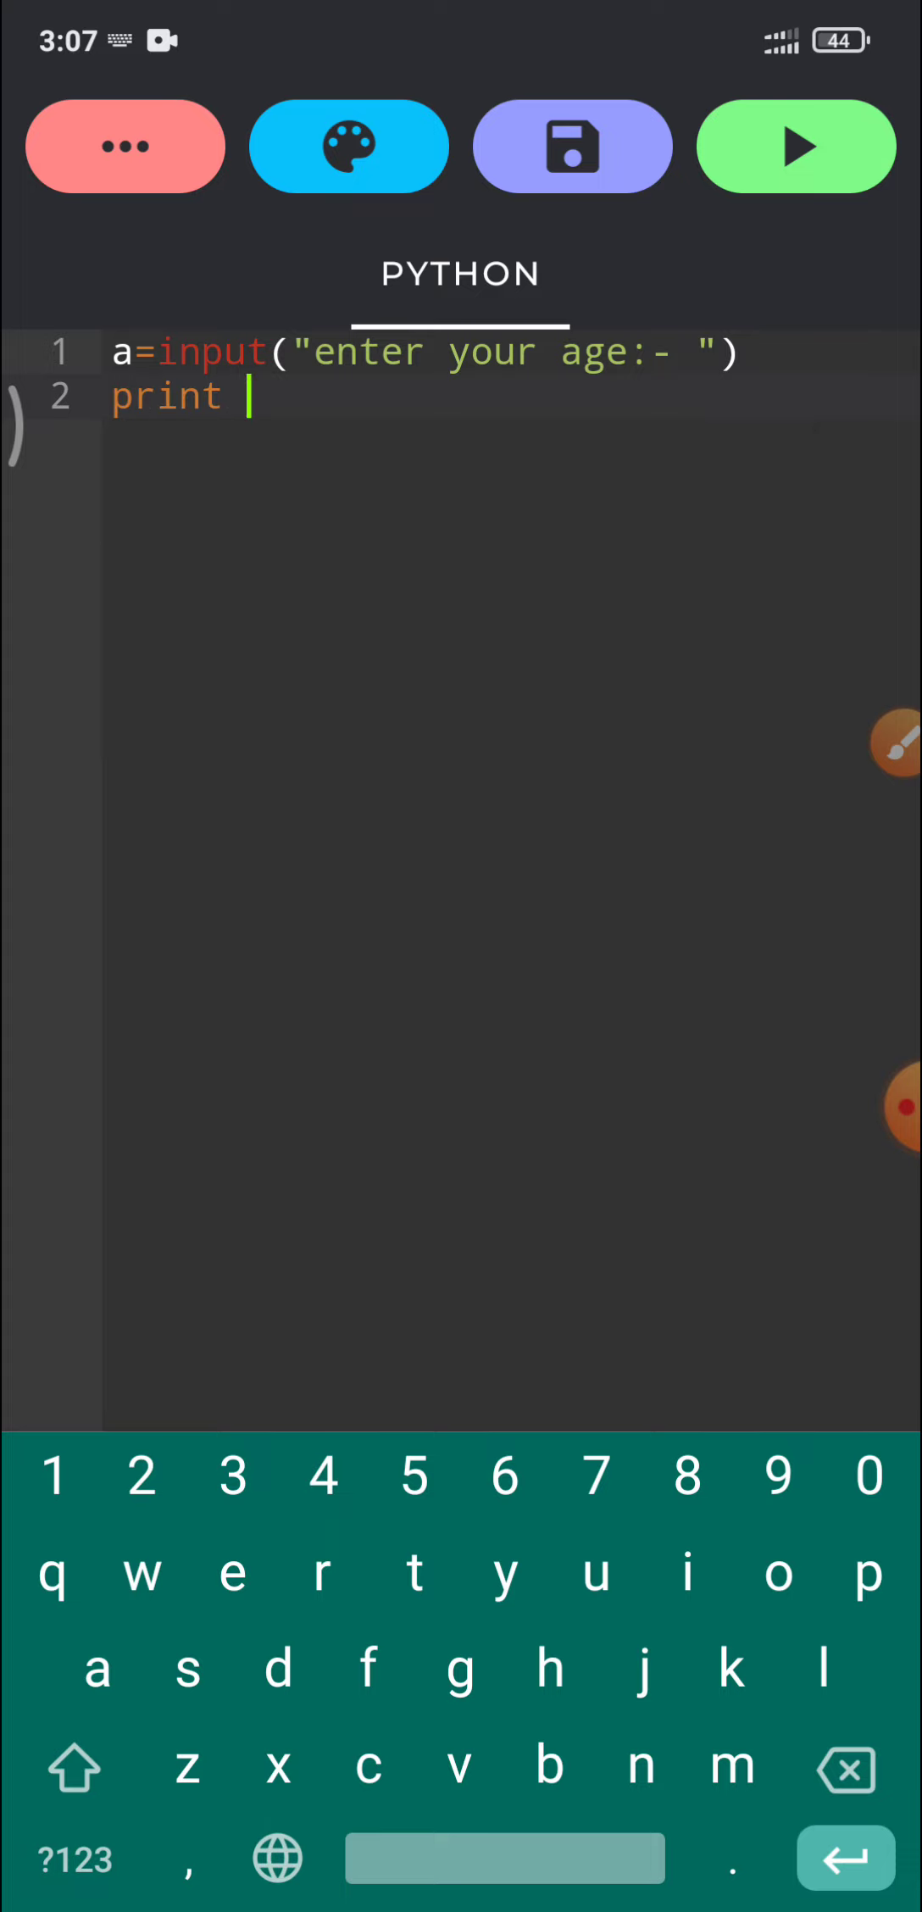
type("()")
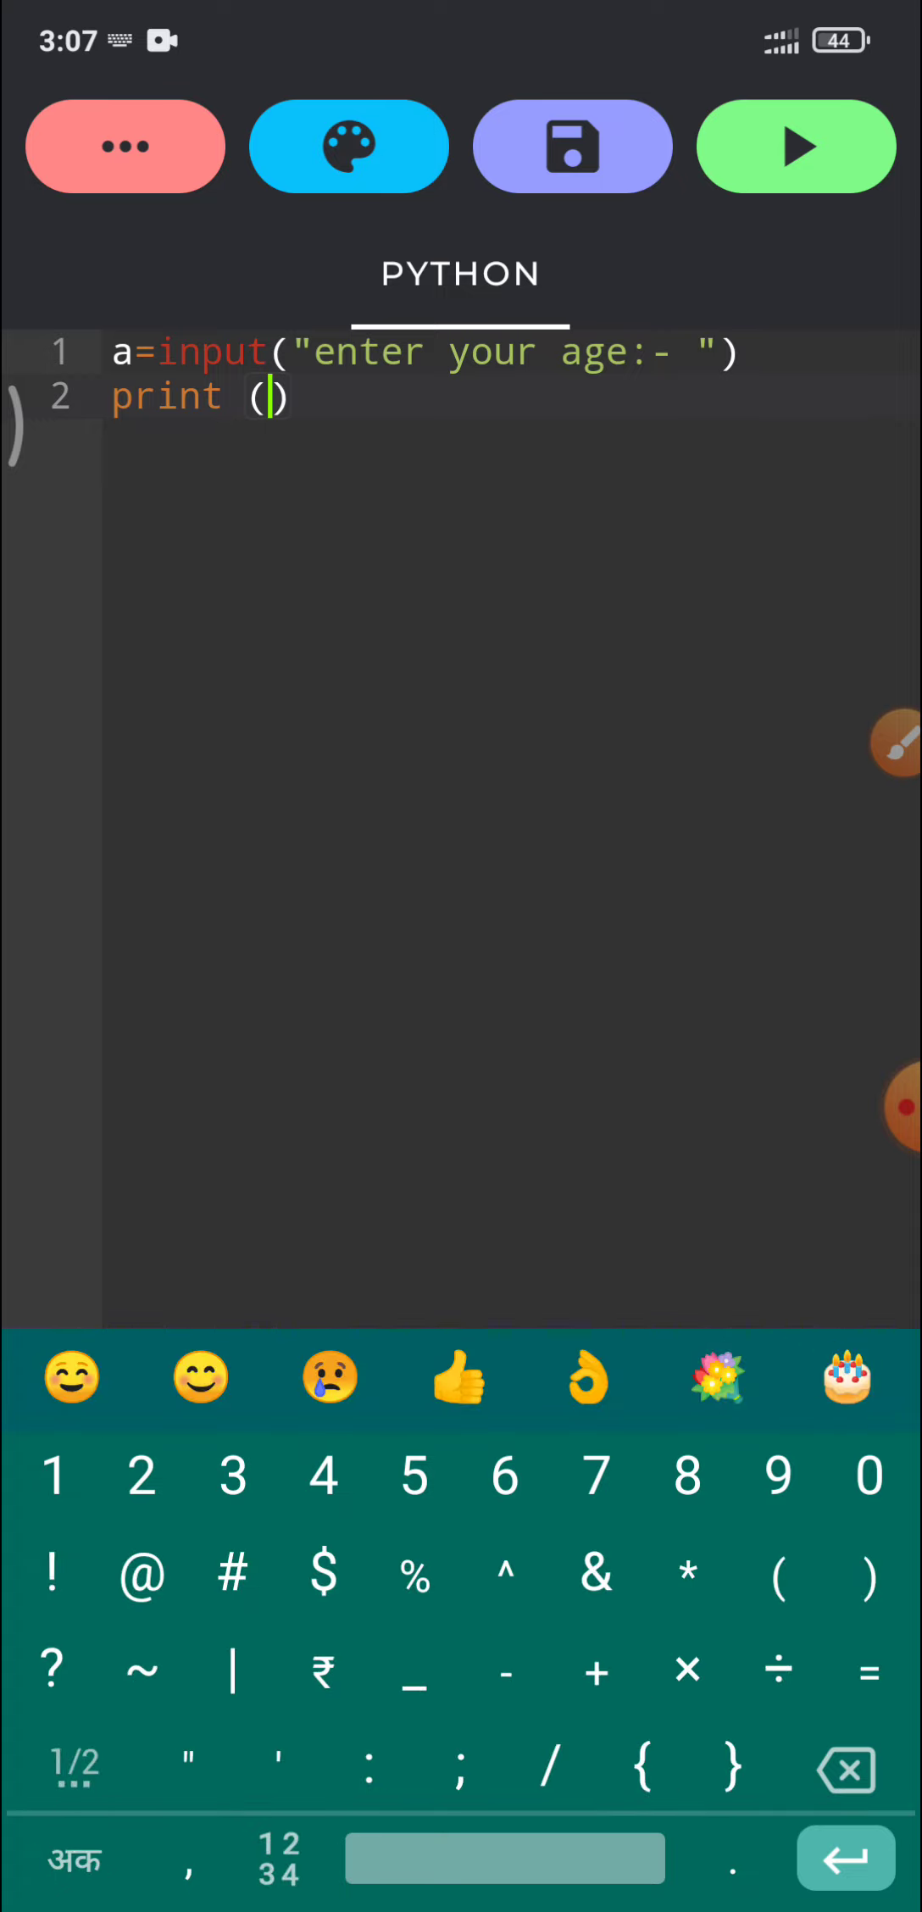
type("a")
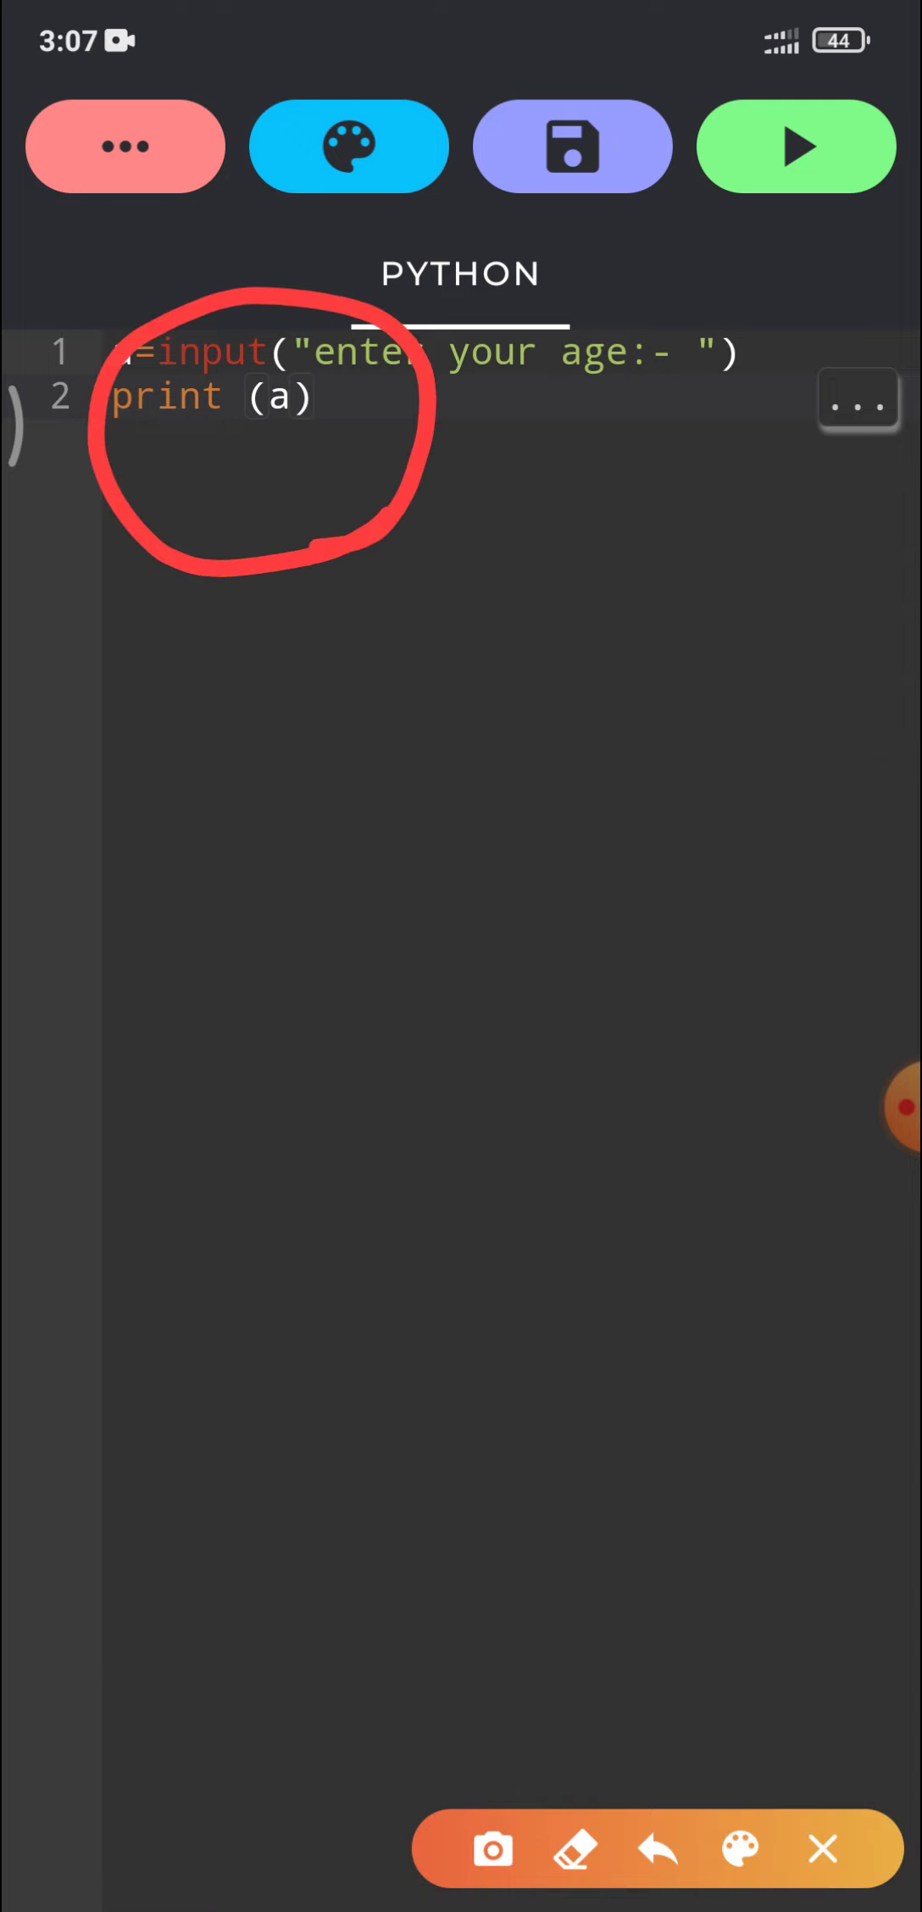
left_click_drag(315, 1324, 737, 225)
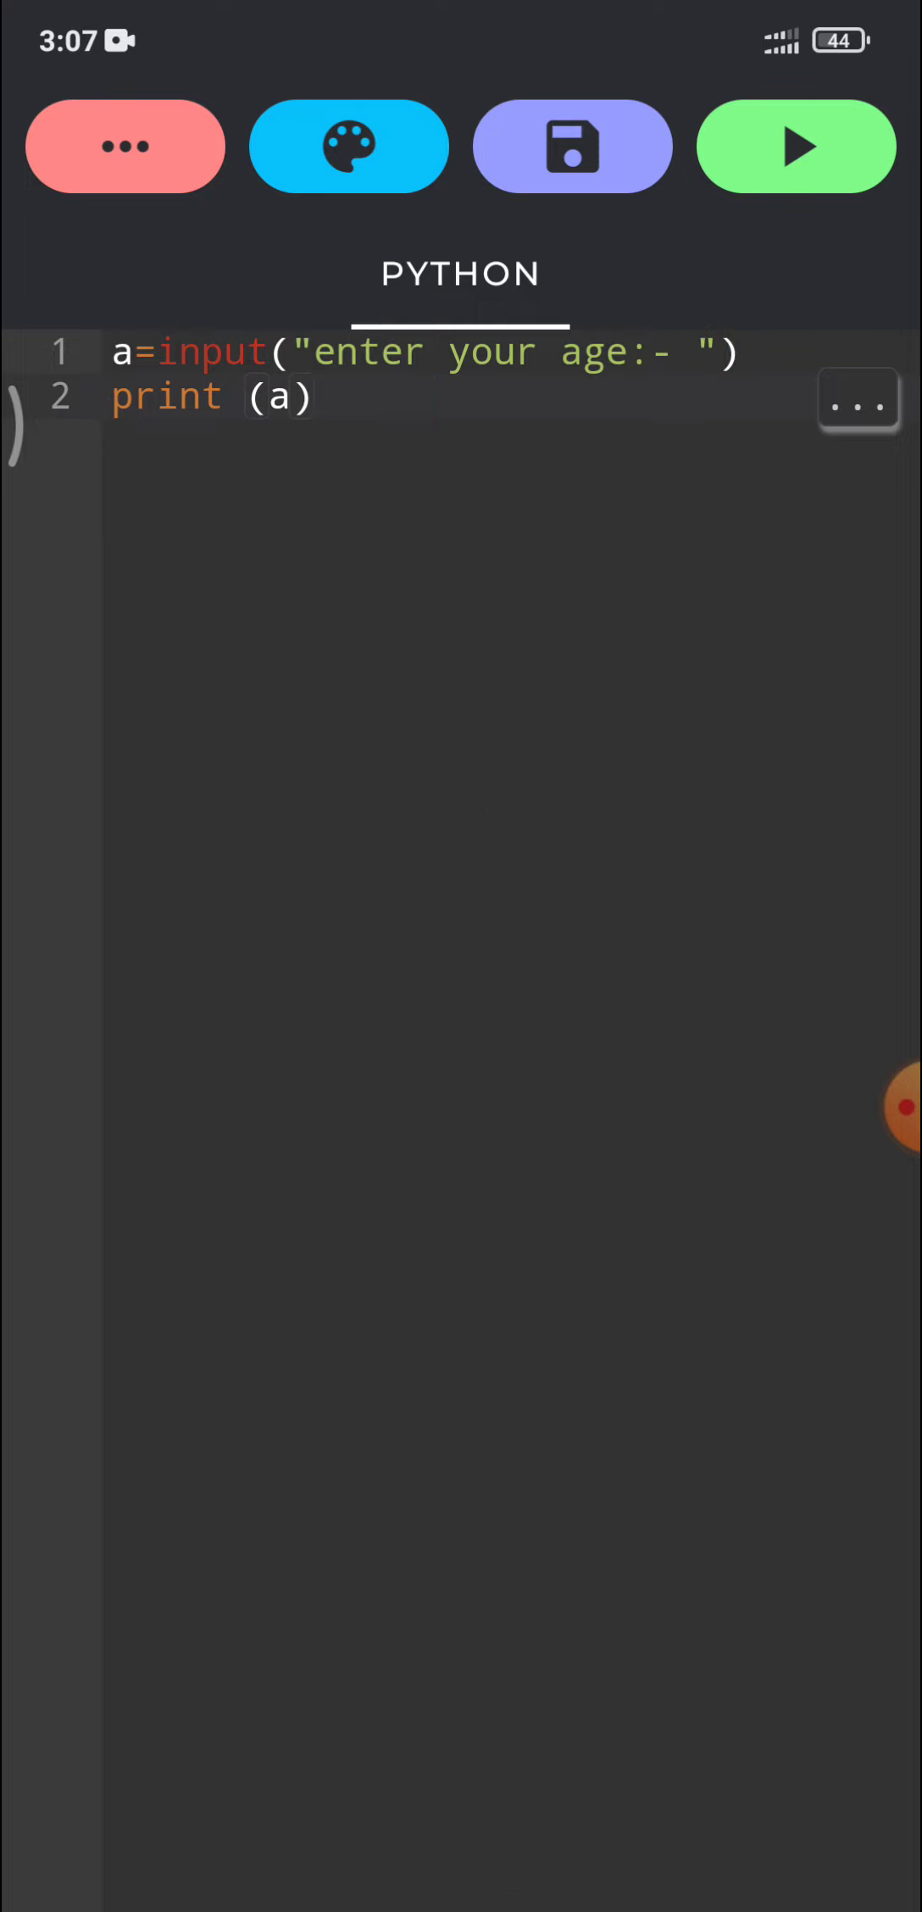
left_click(793, 146)
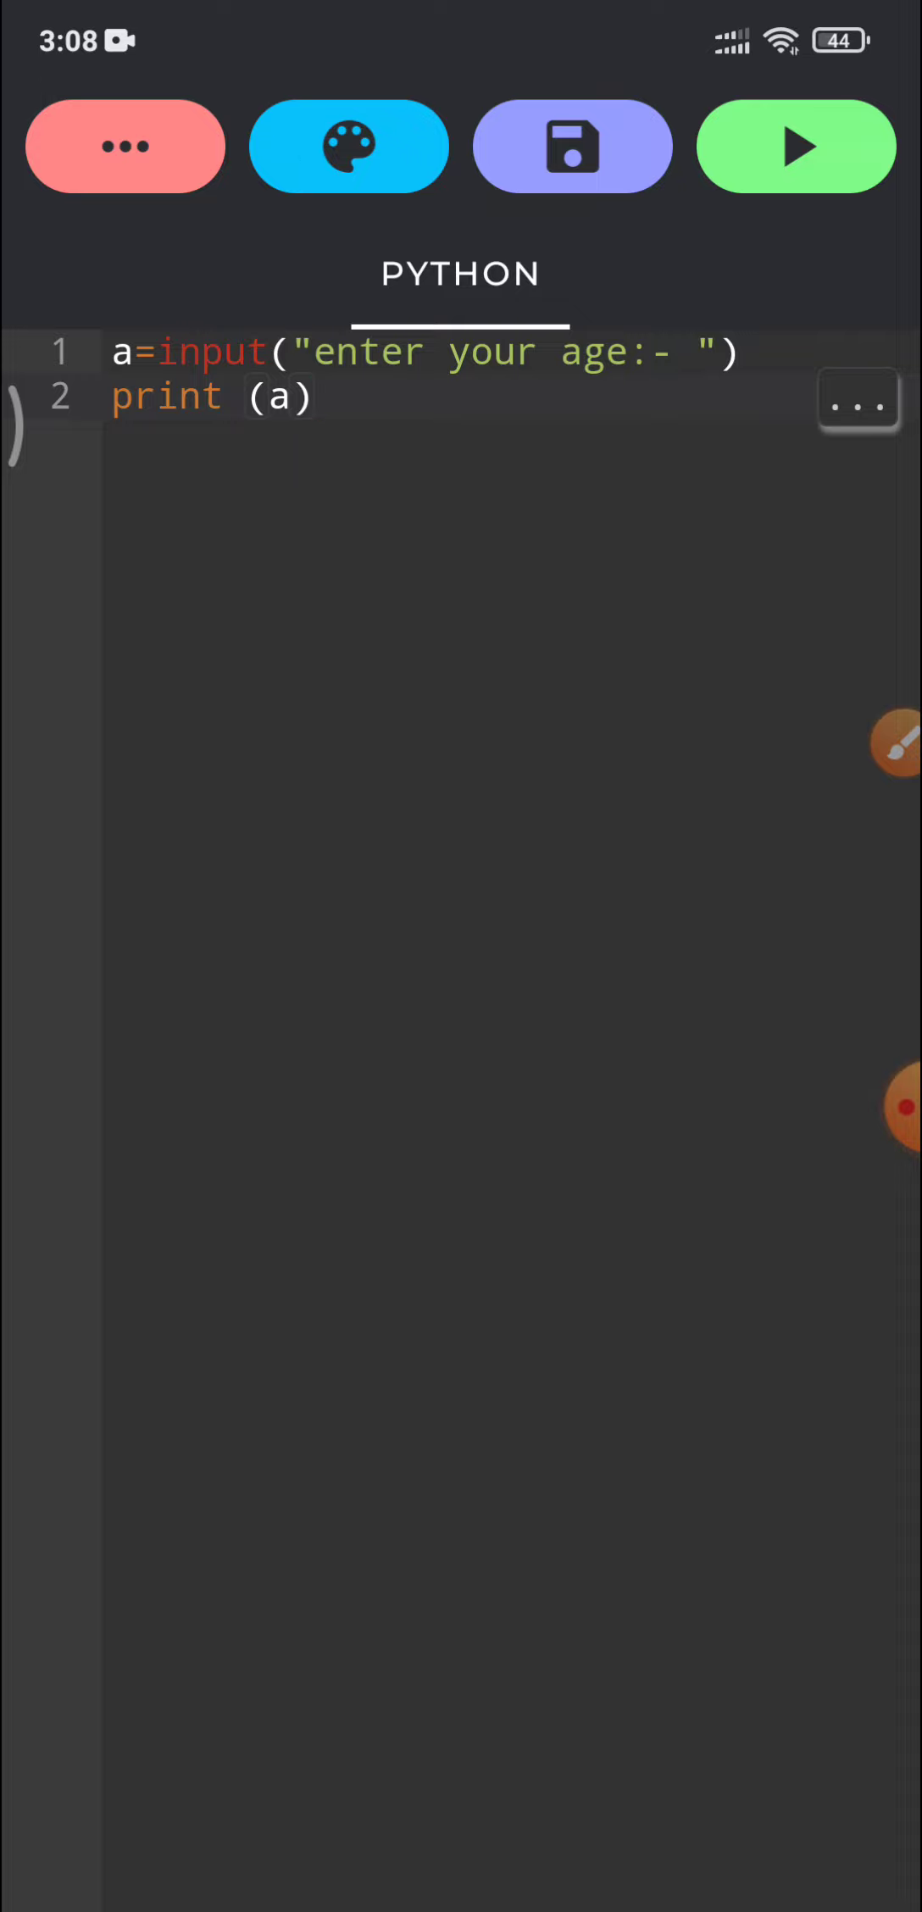
left_click_drag(338, 1218, 776, 249)
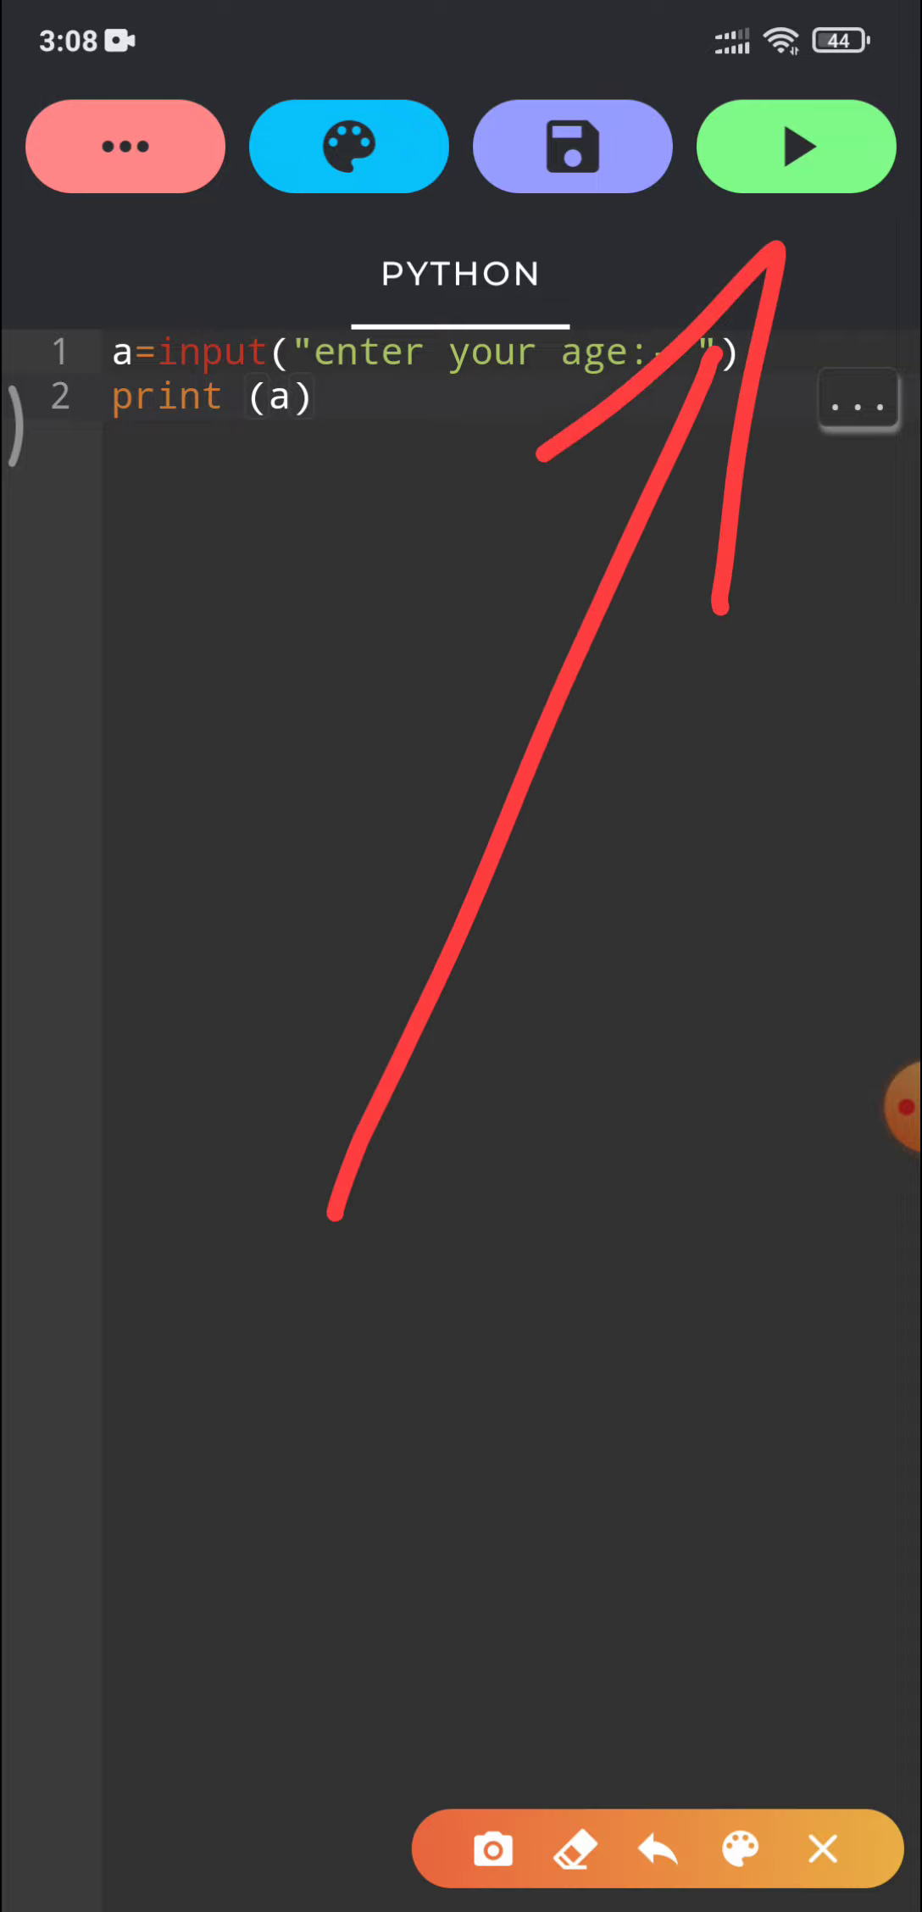
- Run the script, answer the age prompt with 24, see output 24, and return to the code
left_click(824, 1849)
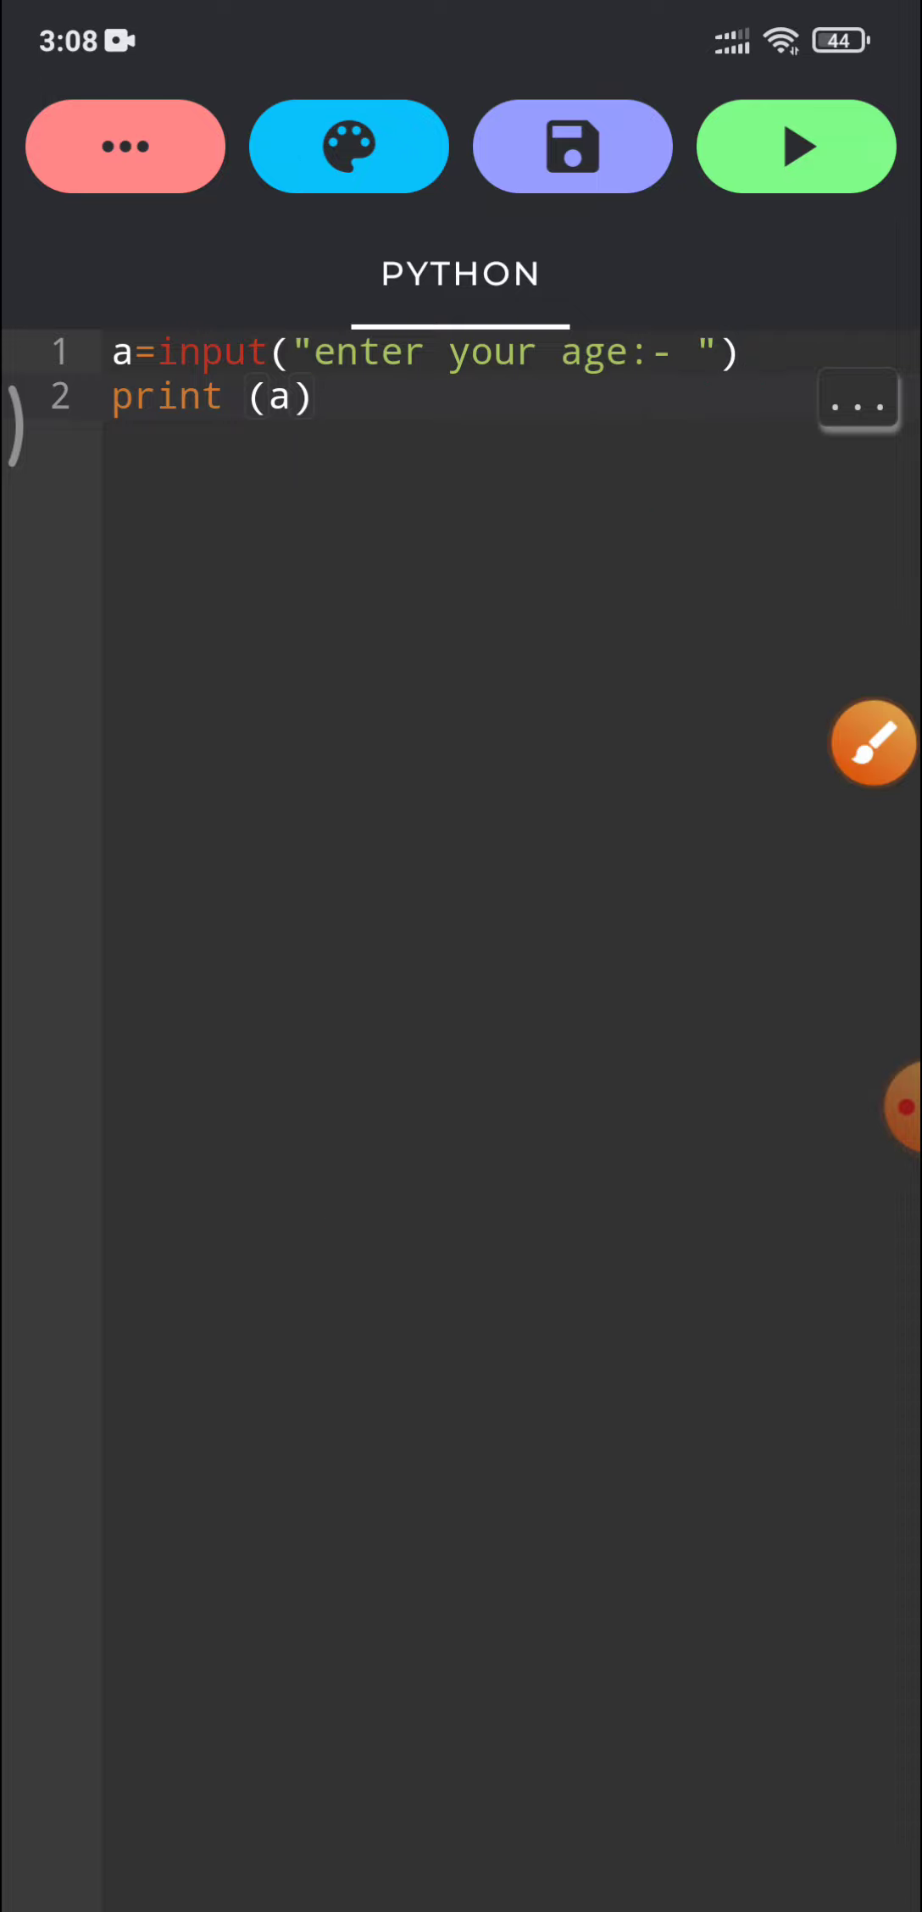
left_click(794, 146)
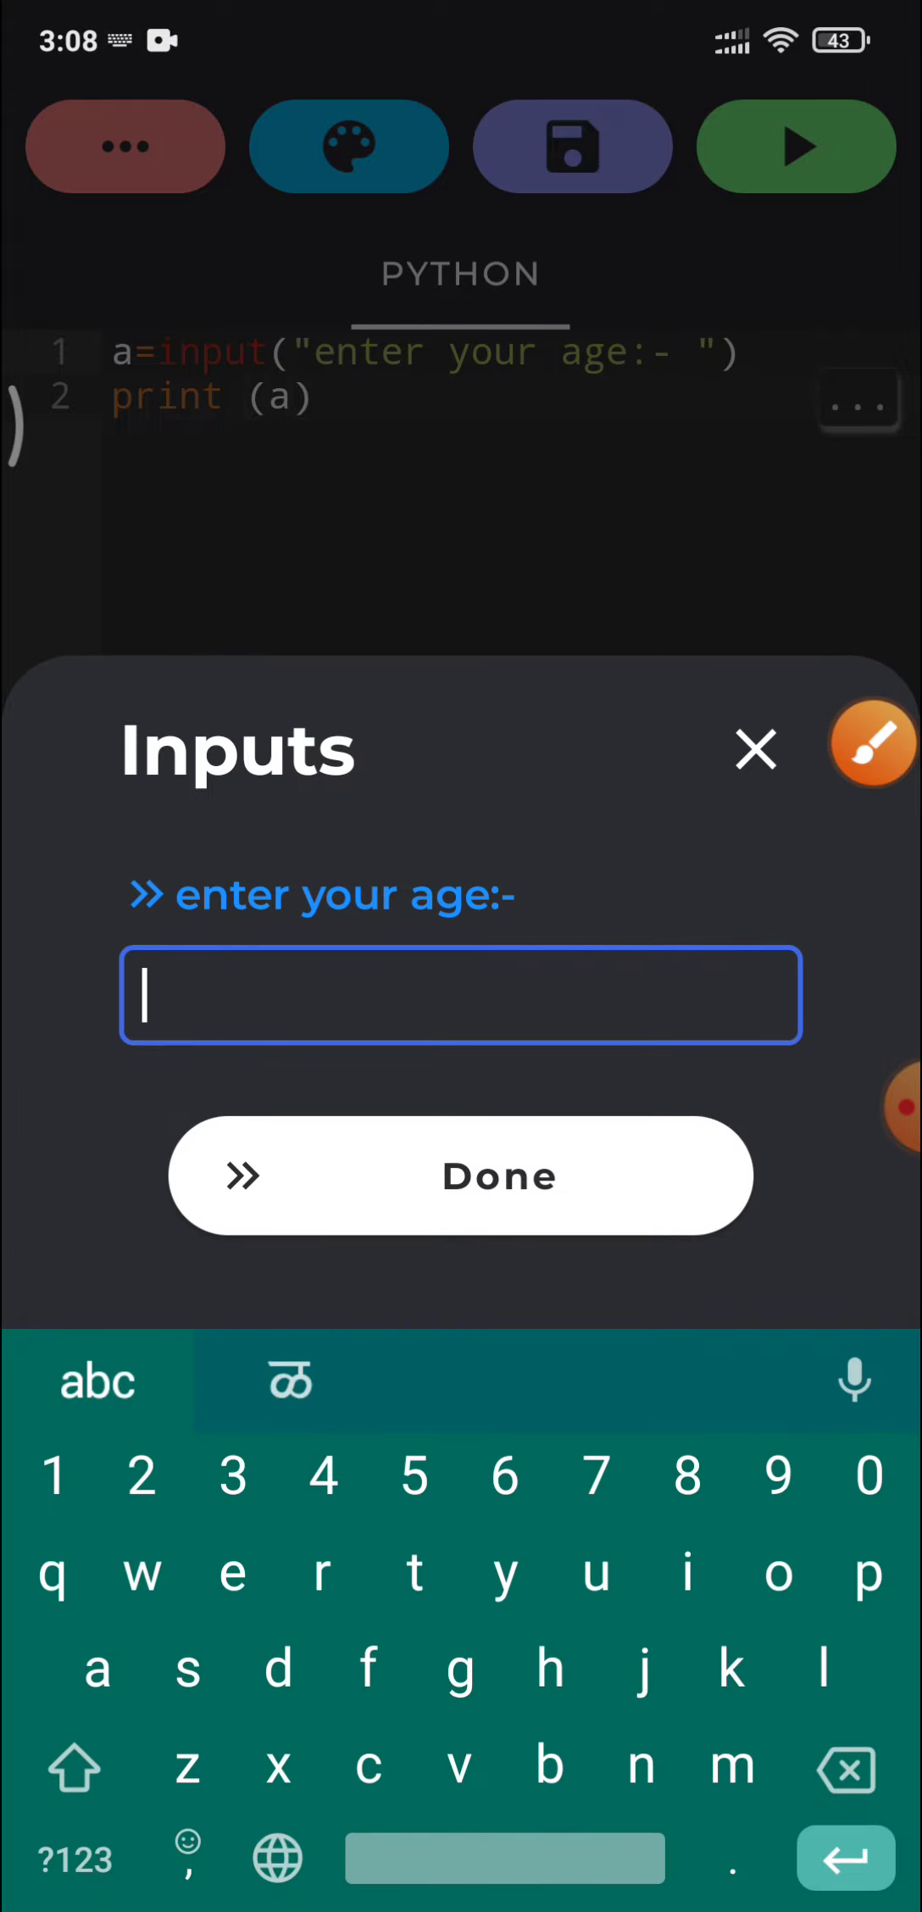
type("2")
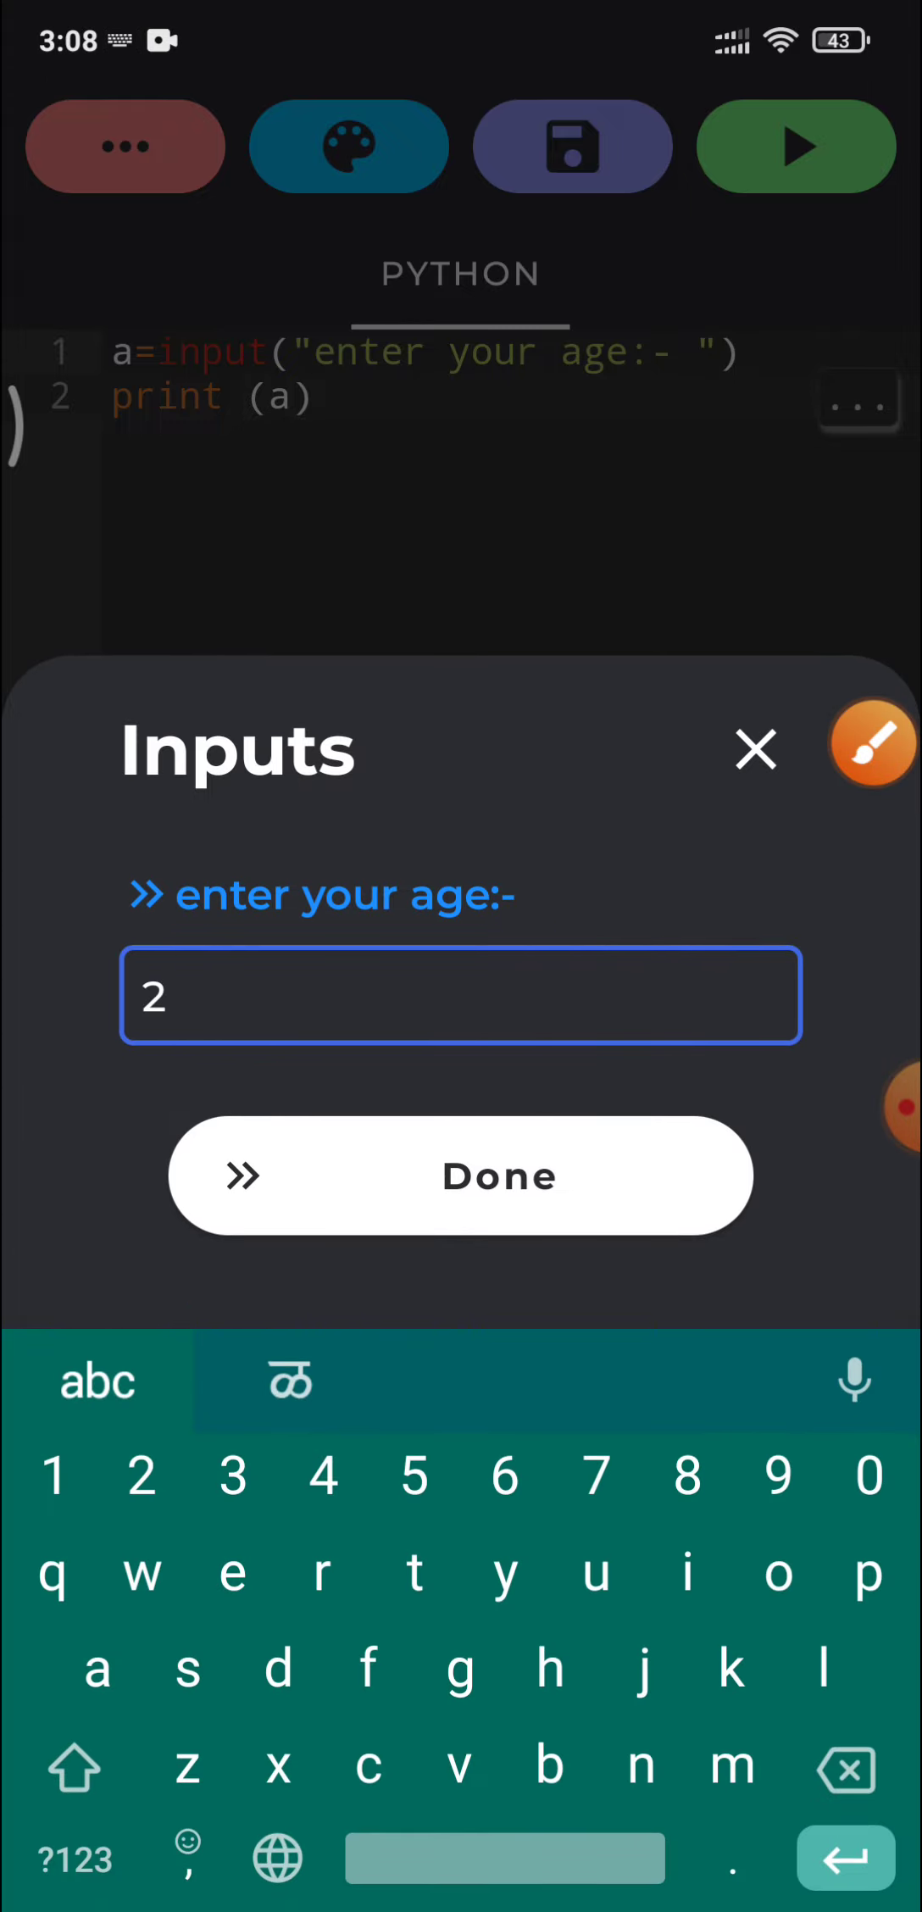
type("4")
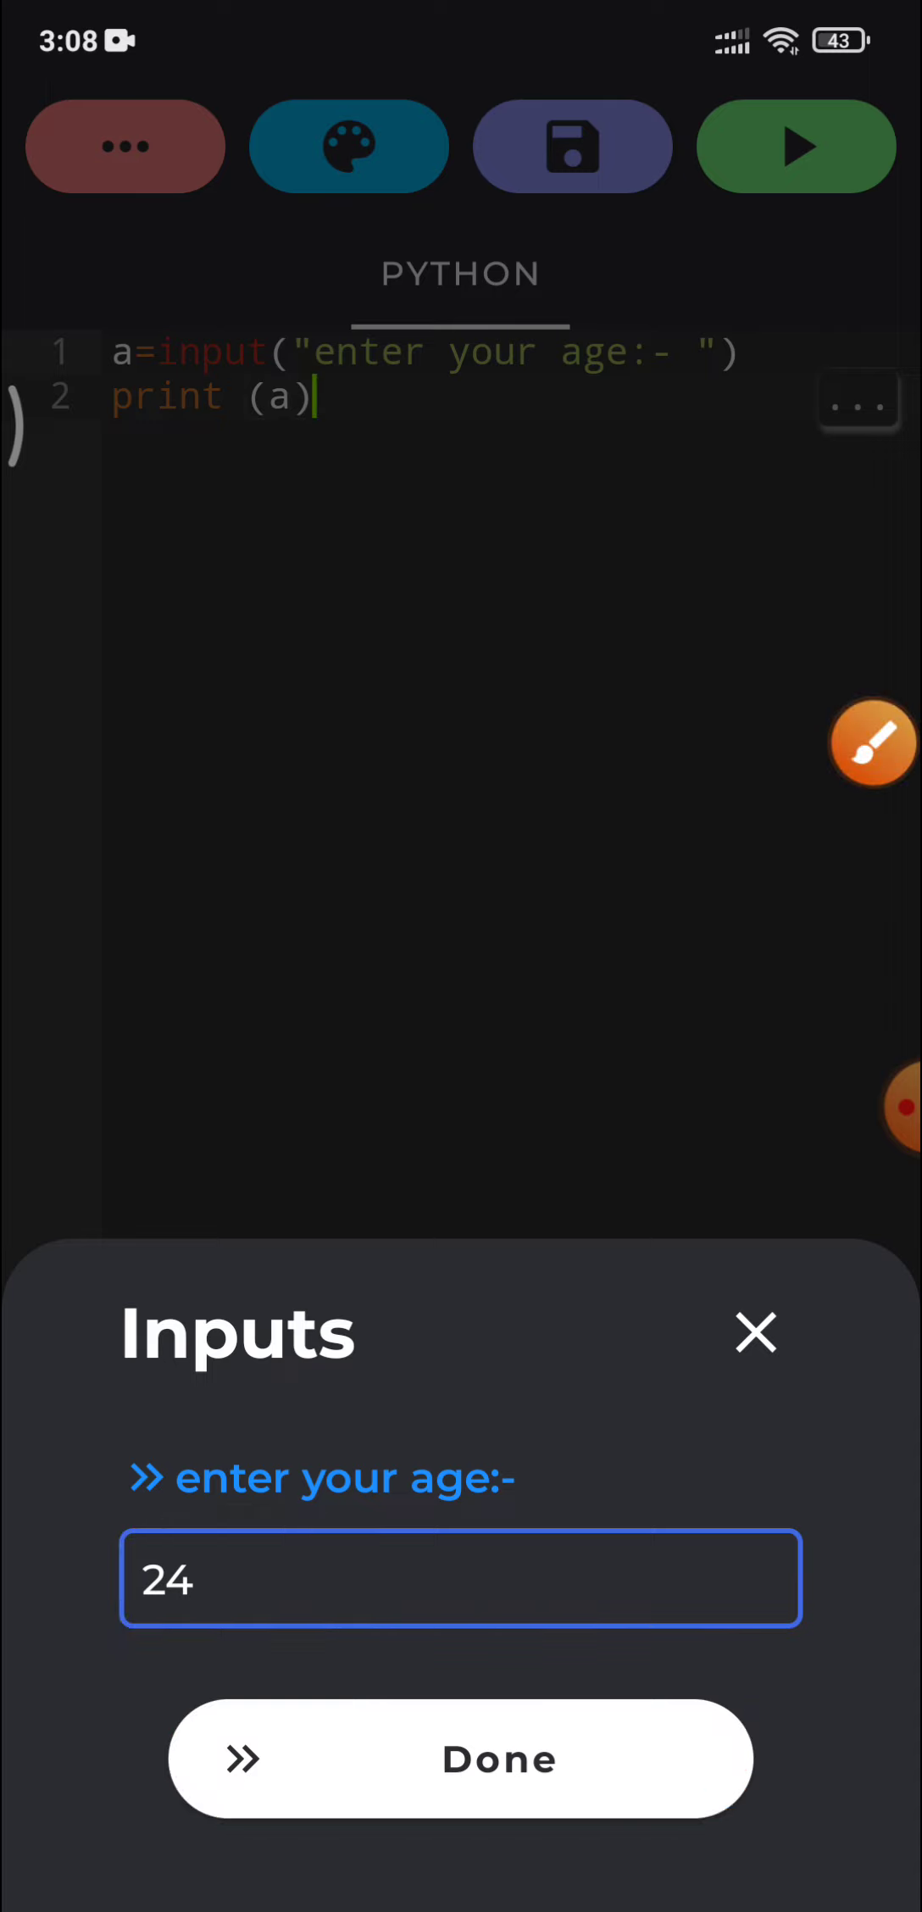
left_click(461, 1757)
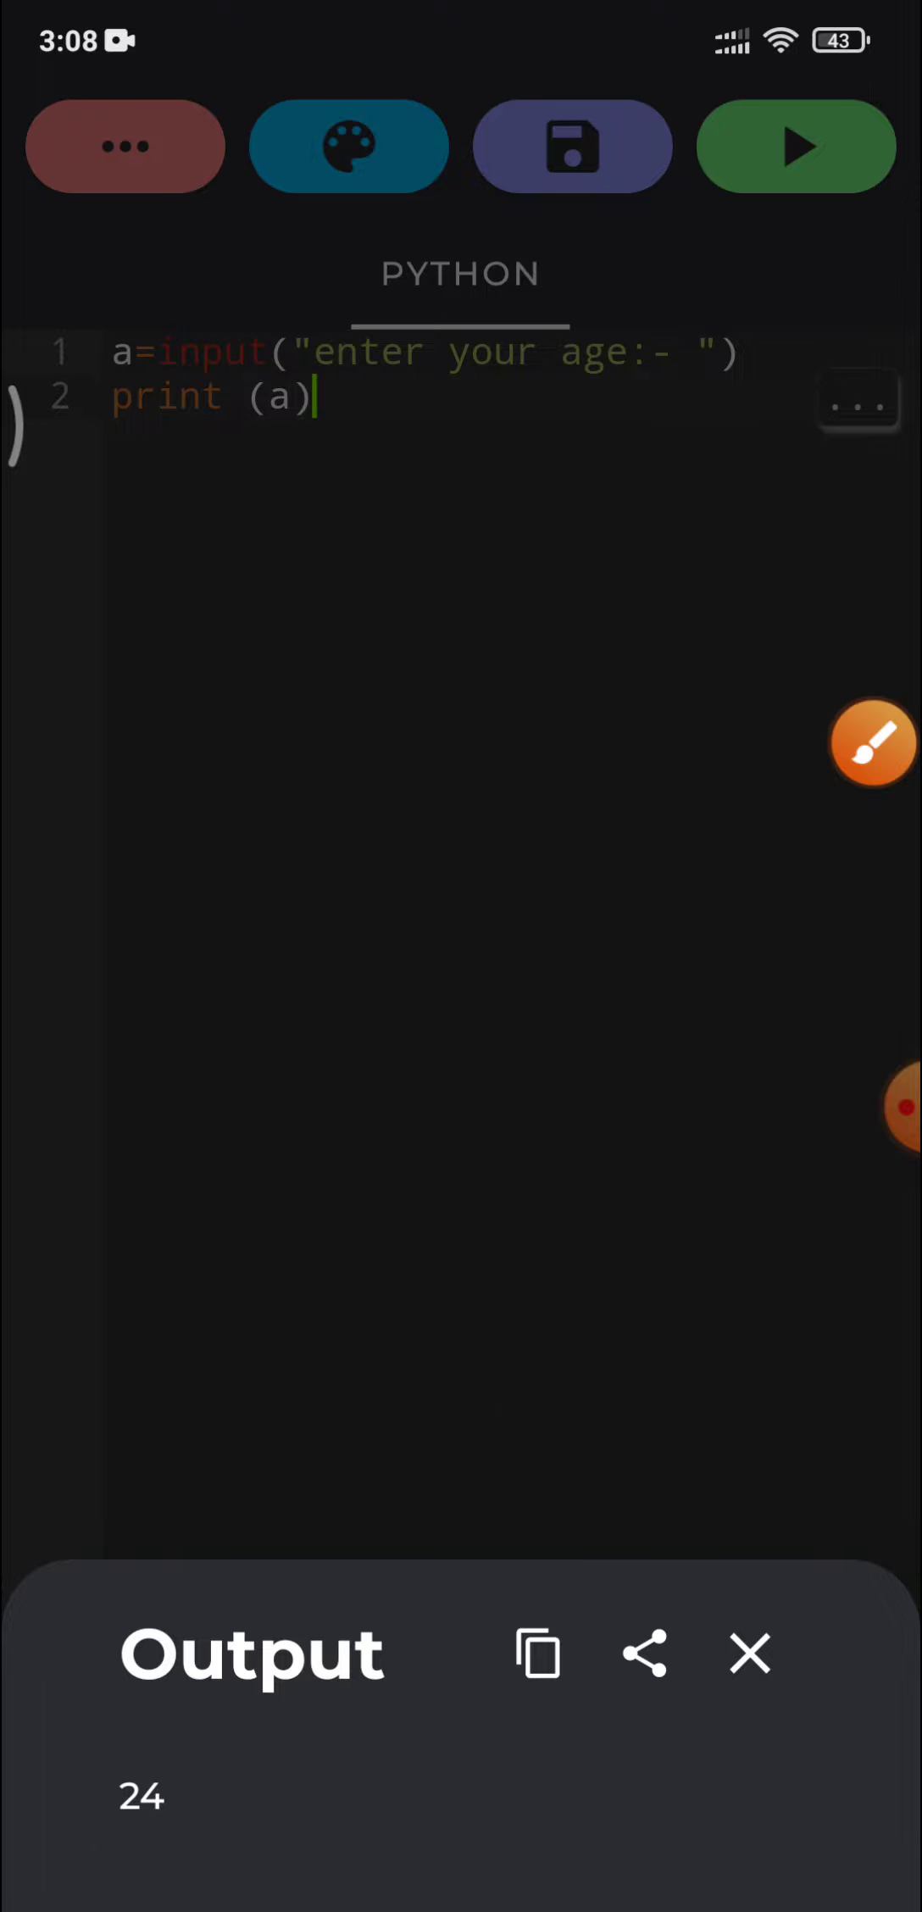
left_click(749, 1652)
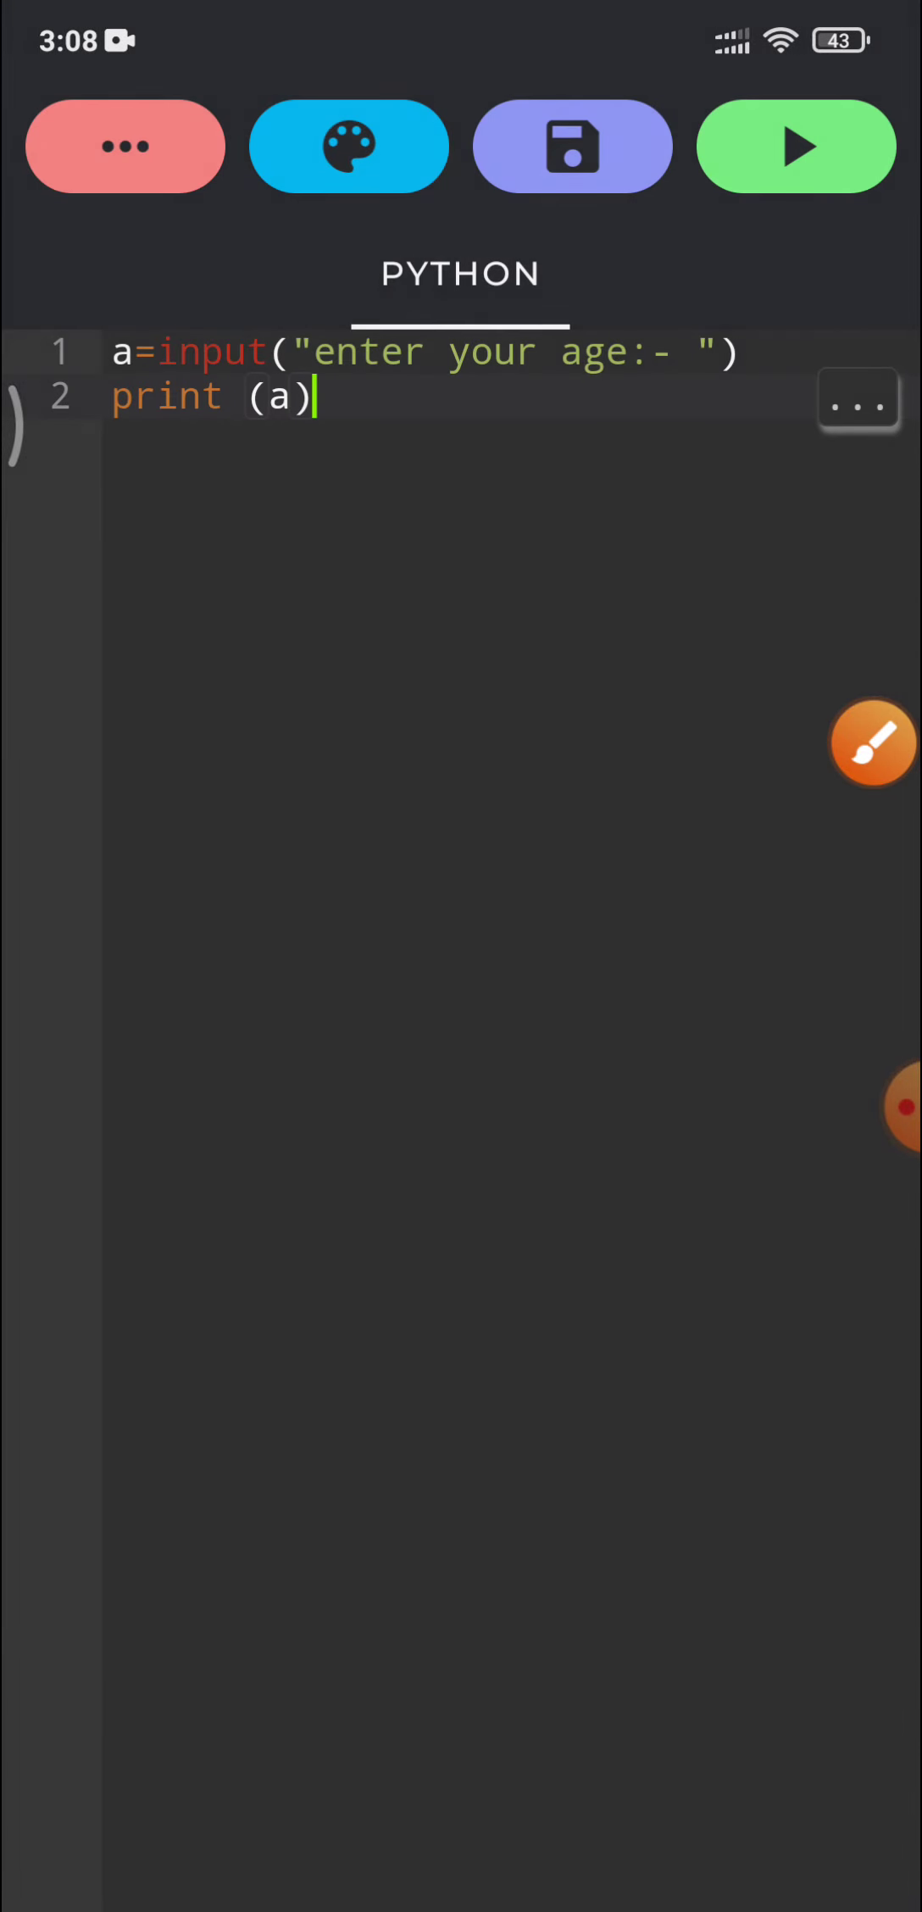
left_click_drag(146, 402, 524, 366)
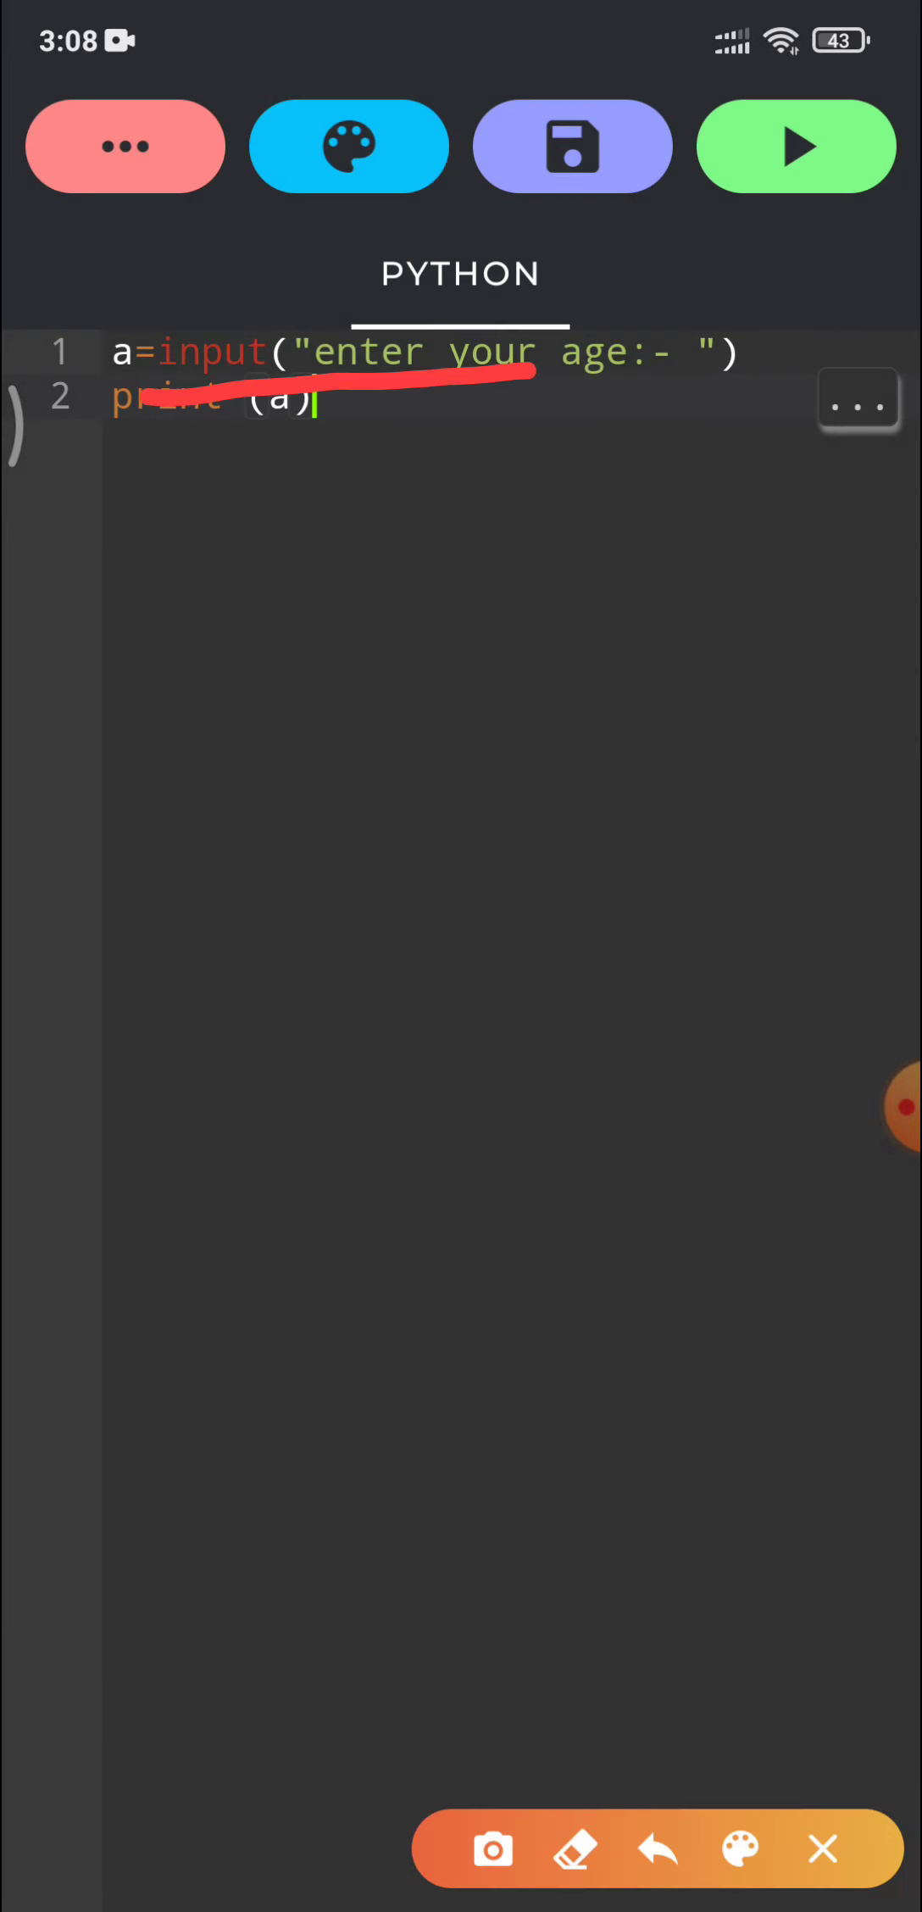